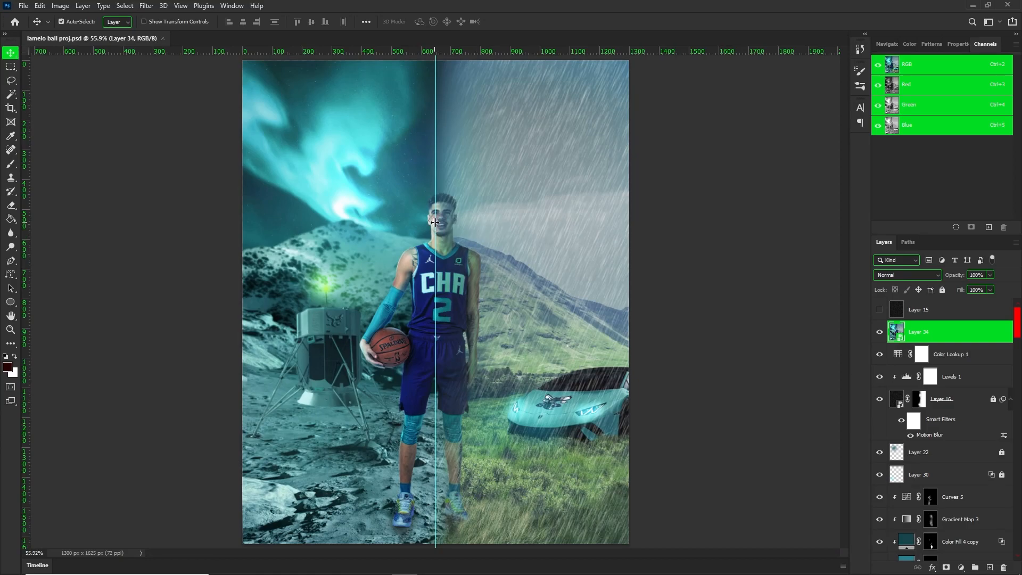
mouse_move(435, 212)
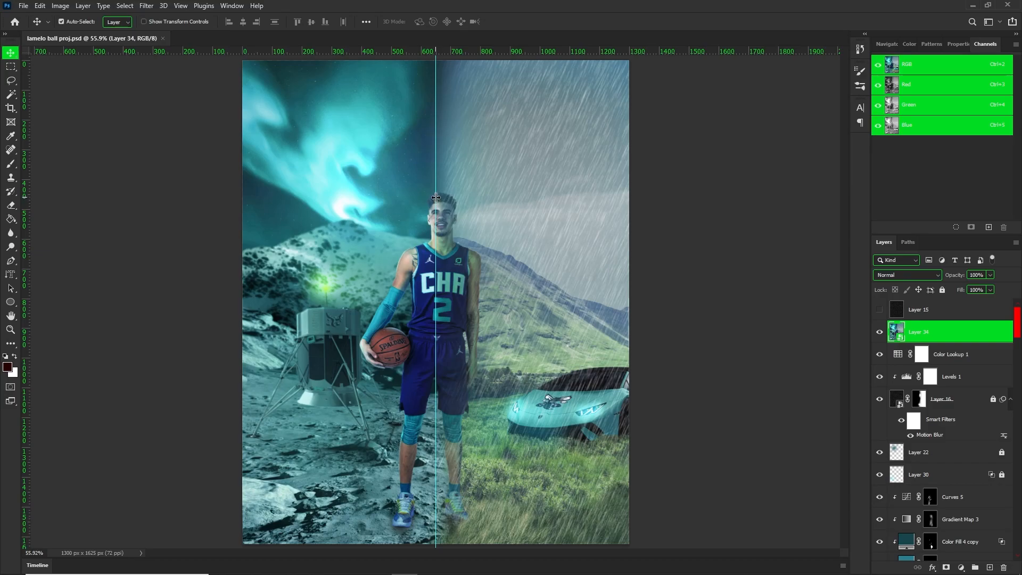
mouse_move(404, 564)
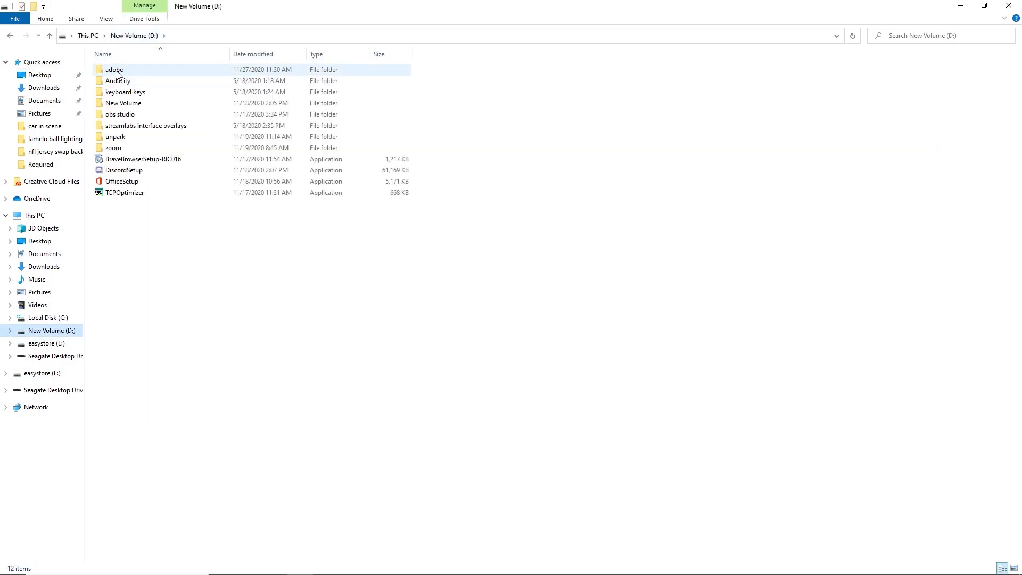
mouse_move(114, 71)
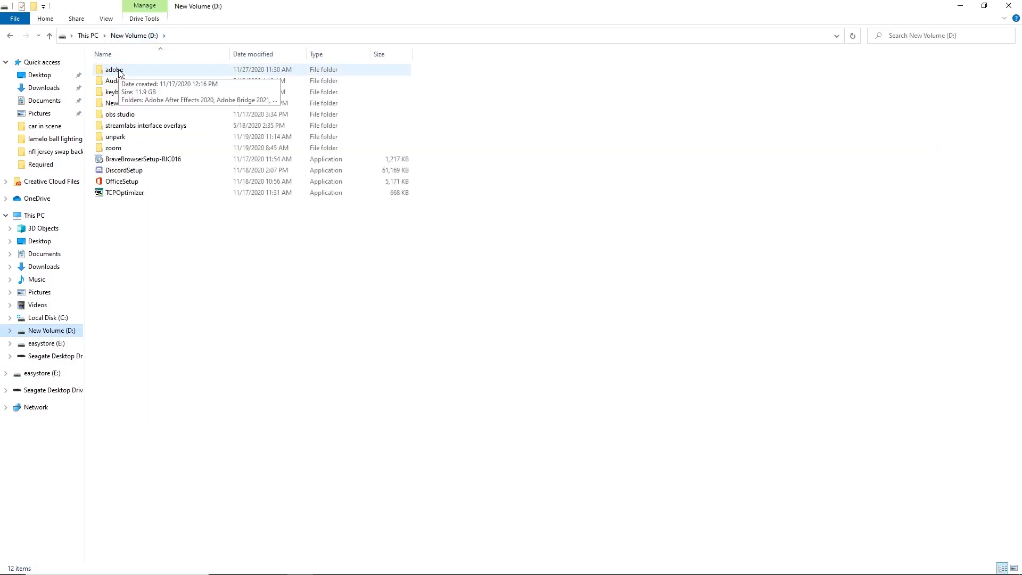
Navigate through adobe > Adobe Photoshop 2021 into the Required folder.
double_click(114, 70)
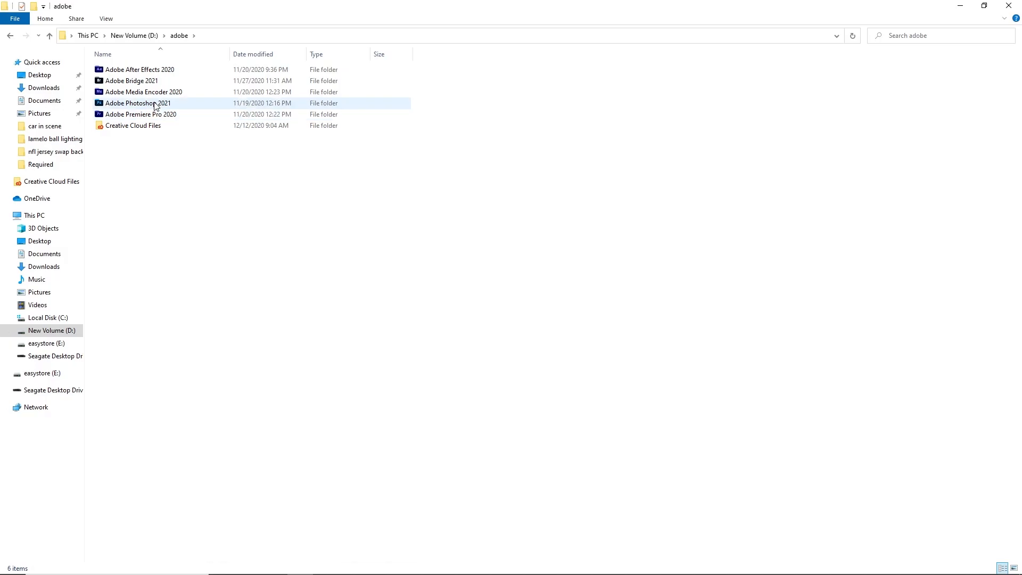
double_click(137, 103)
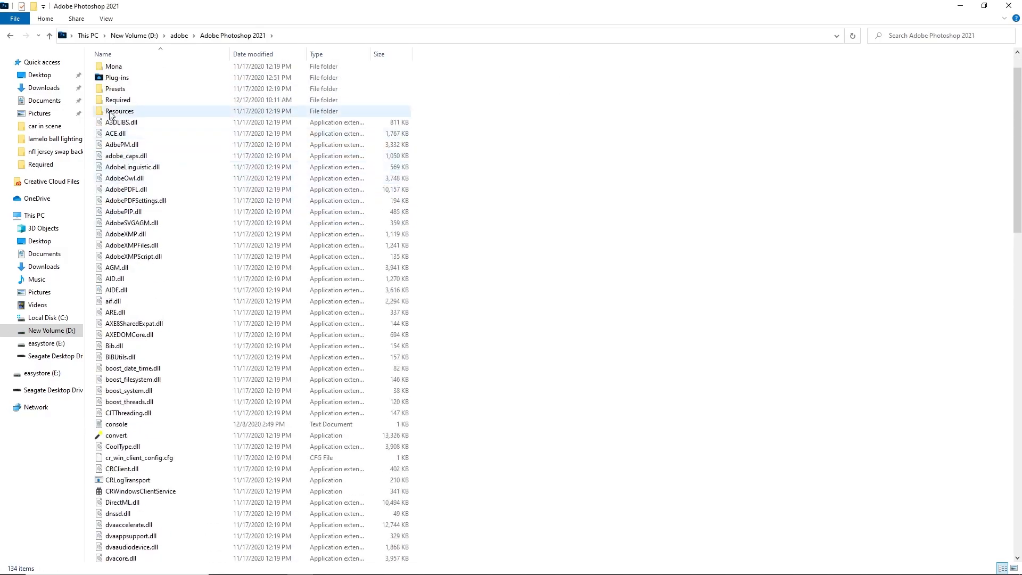
double_click(118, 100)
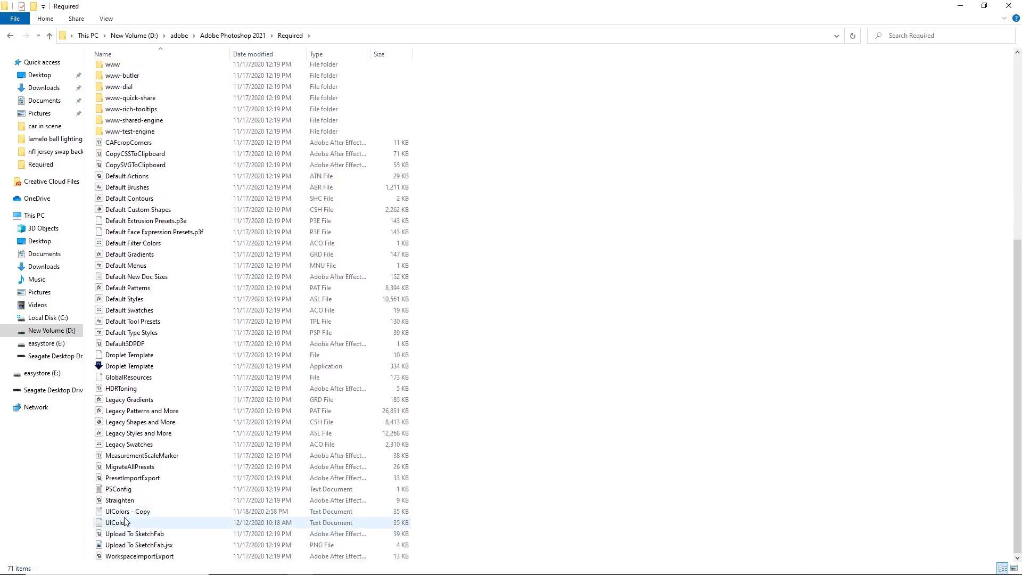
Select the UIColors text file, briefly checking its right-click options.
left_click(124, 522)
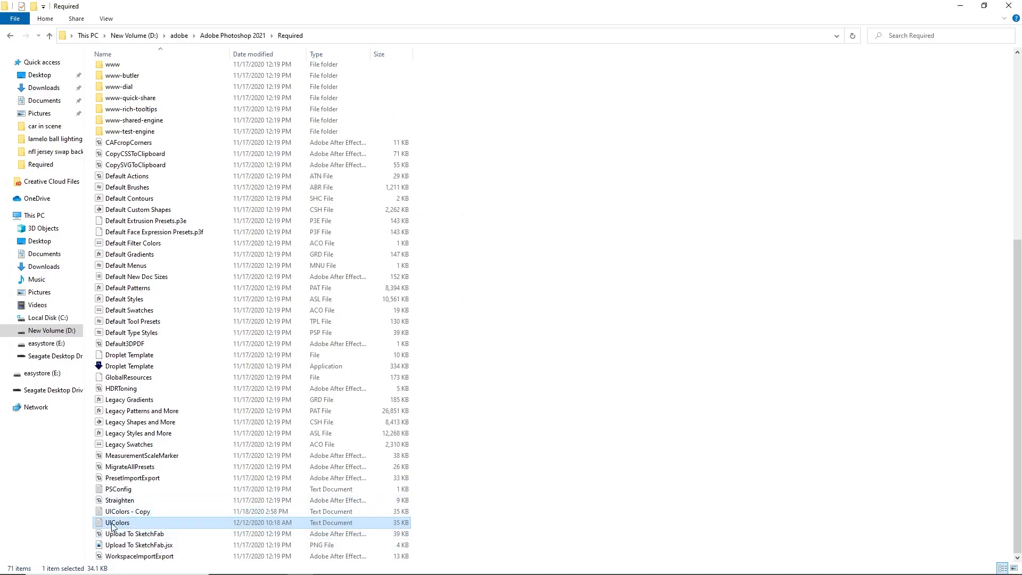
mouse_move(117, 522)
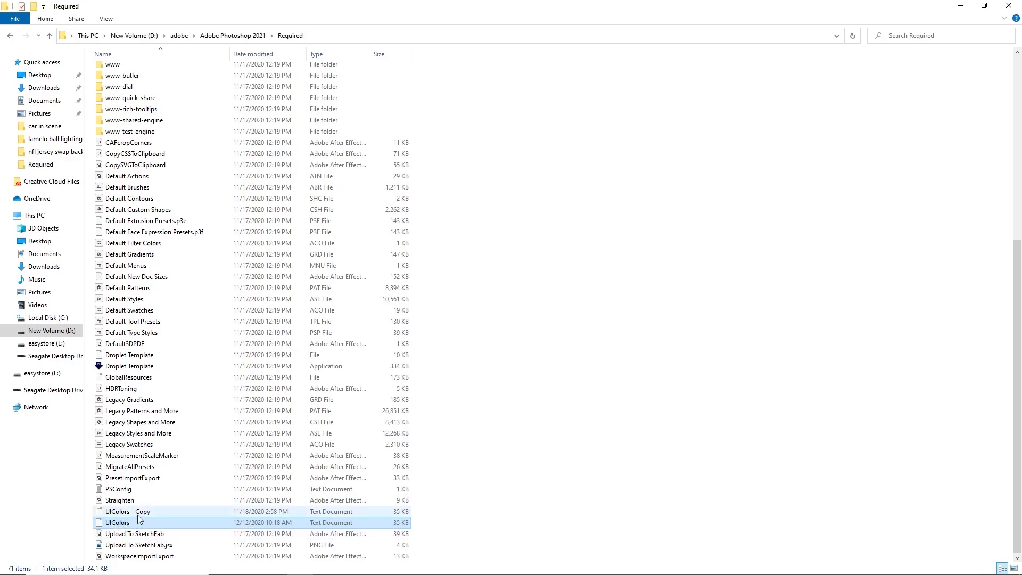
right_click(117, 521)
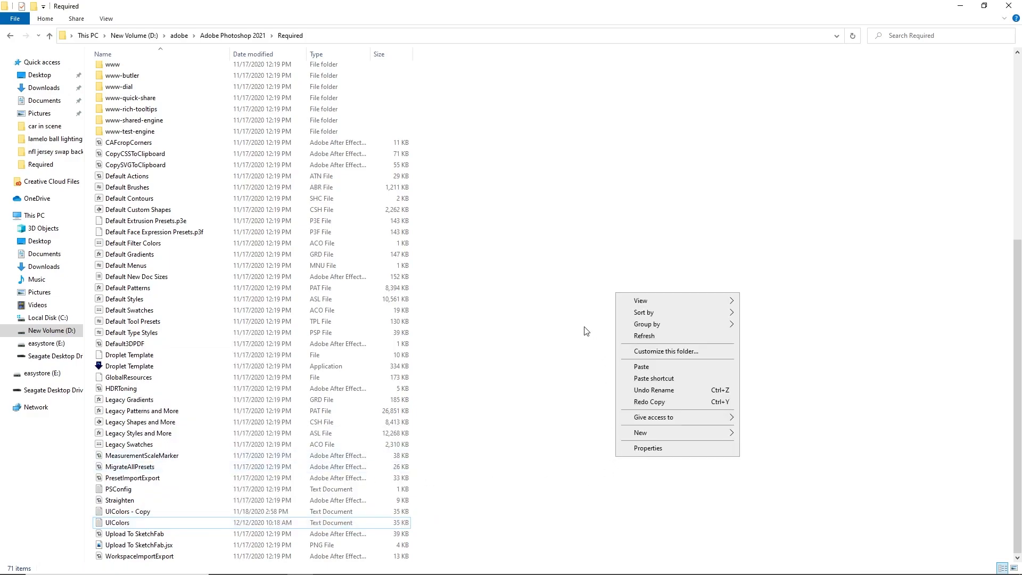
left_click(130, 511)
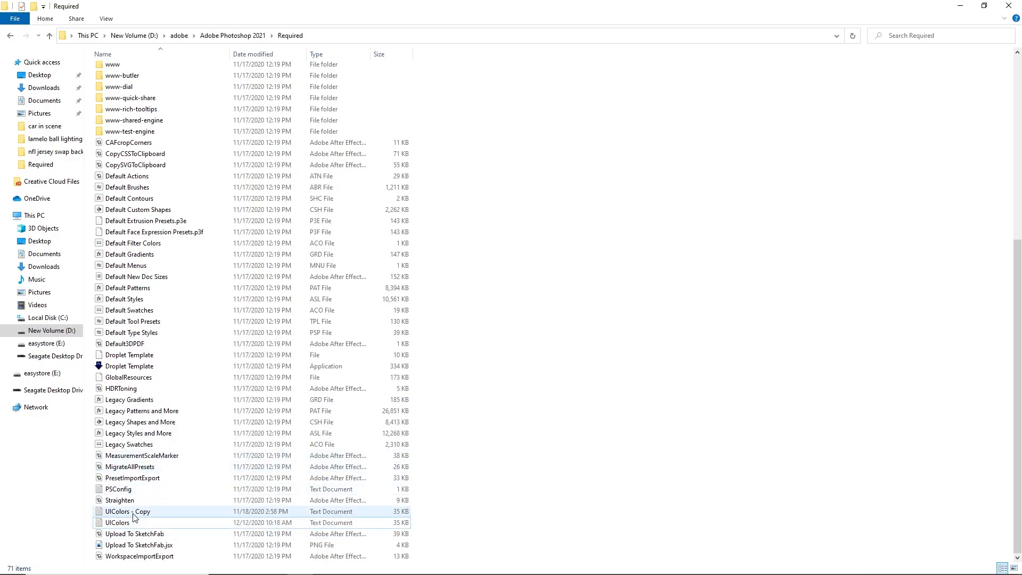
left_click(117, 521)
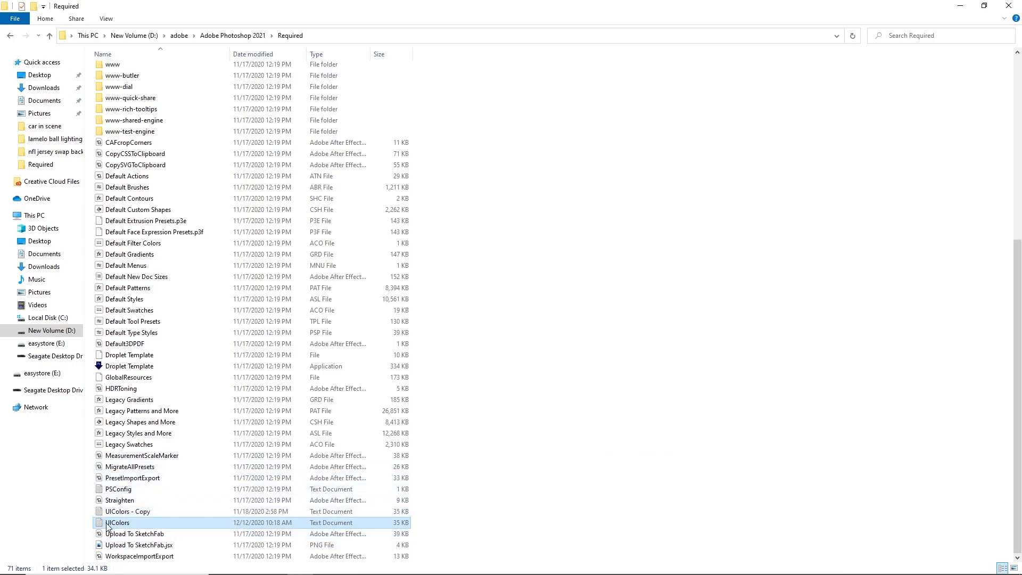
double_click(117, 522)
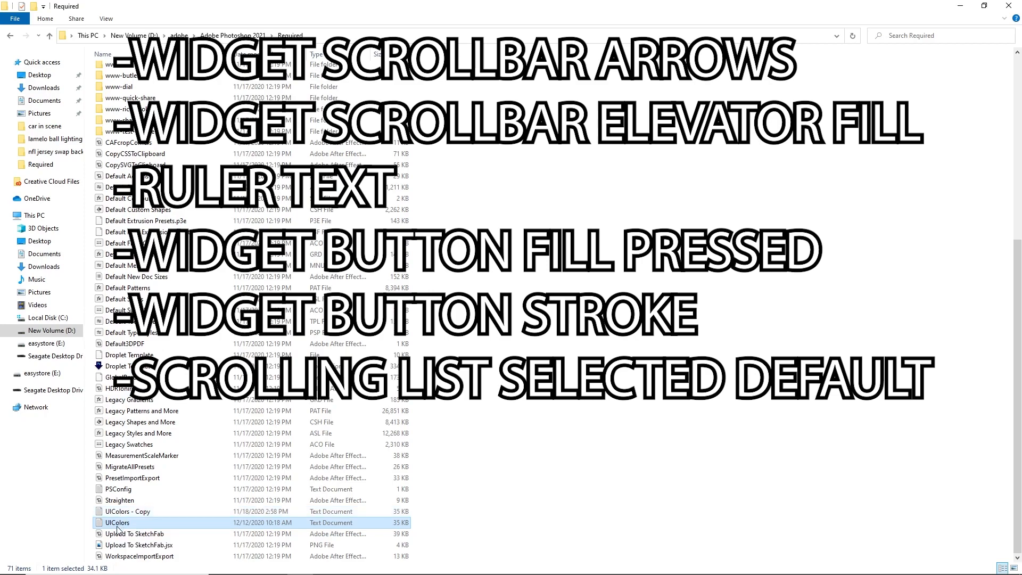
mouse_move(117, 521)
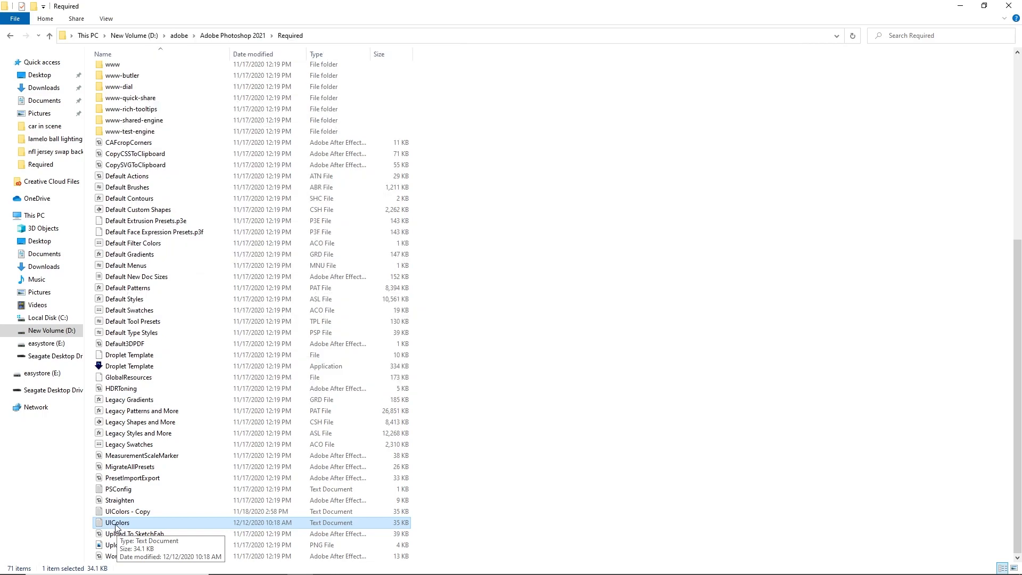
Open UIColors.txt in Notepad and scroll through its RGB colour arrays.
double_click(117, 521)
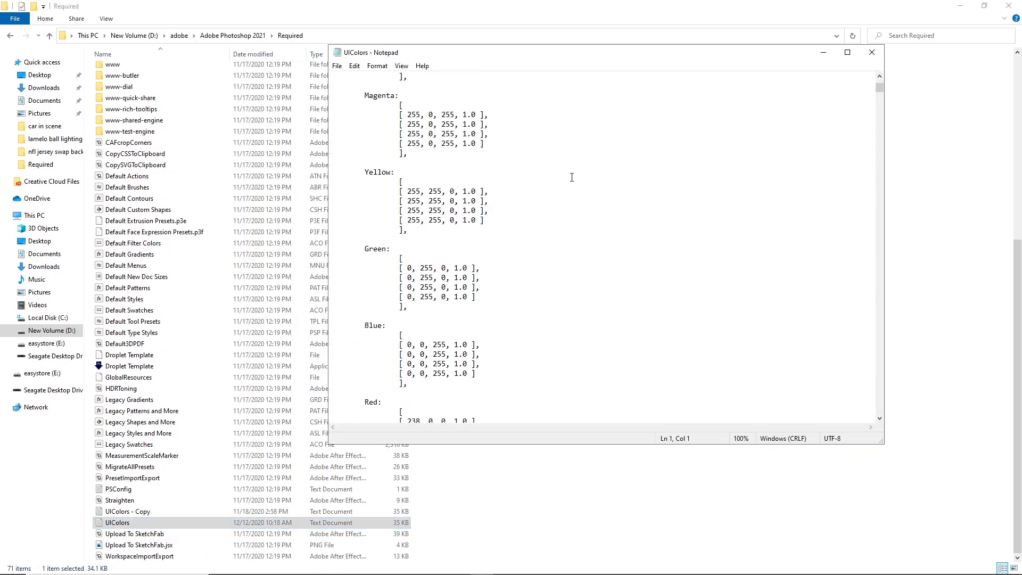
scroll("down", 3)
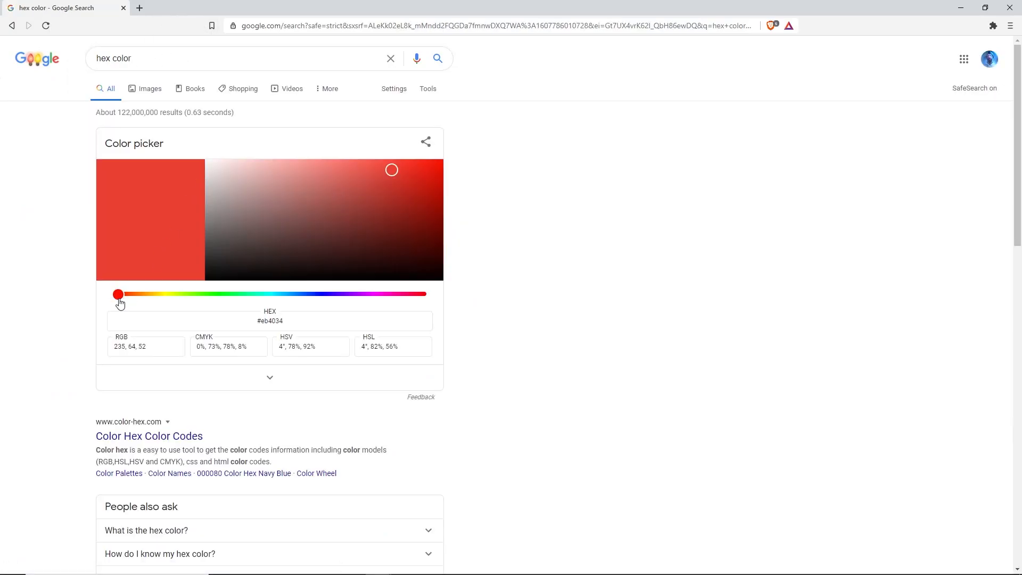
Pick a bright red in the colour picker and select its RGB value 240, 14, 14.
left_click_drag(117, 294, 343, 294)
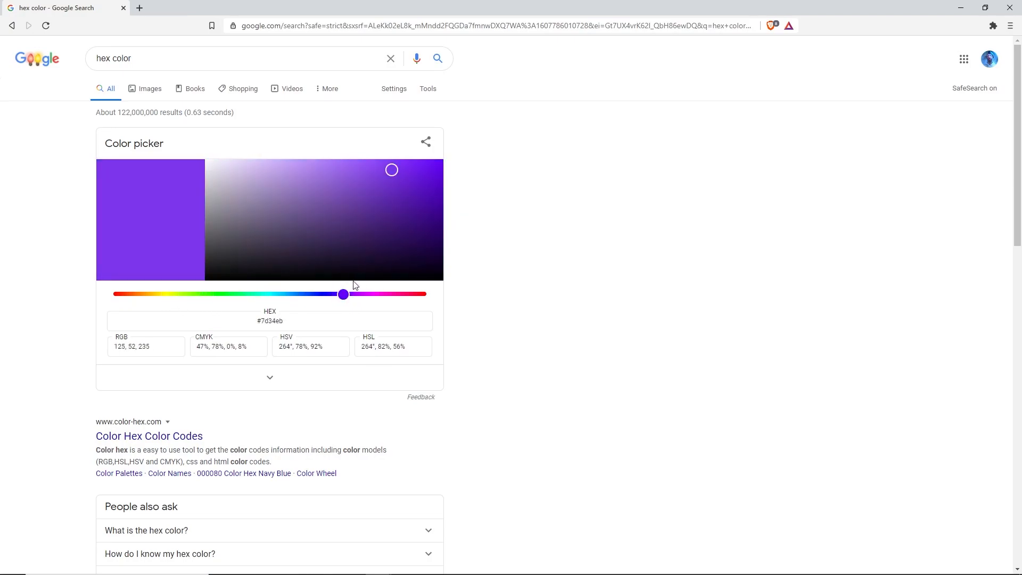
left_click_drag(344, 294, 255, 294)
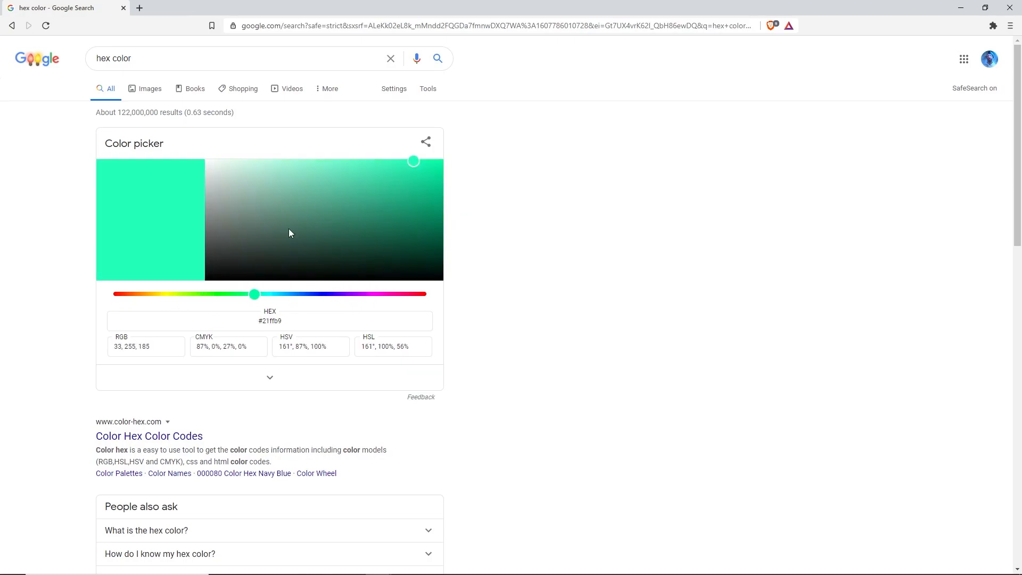
left_click_drag(254, 294, 114, 294)
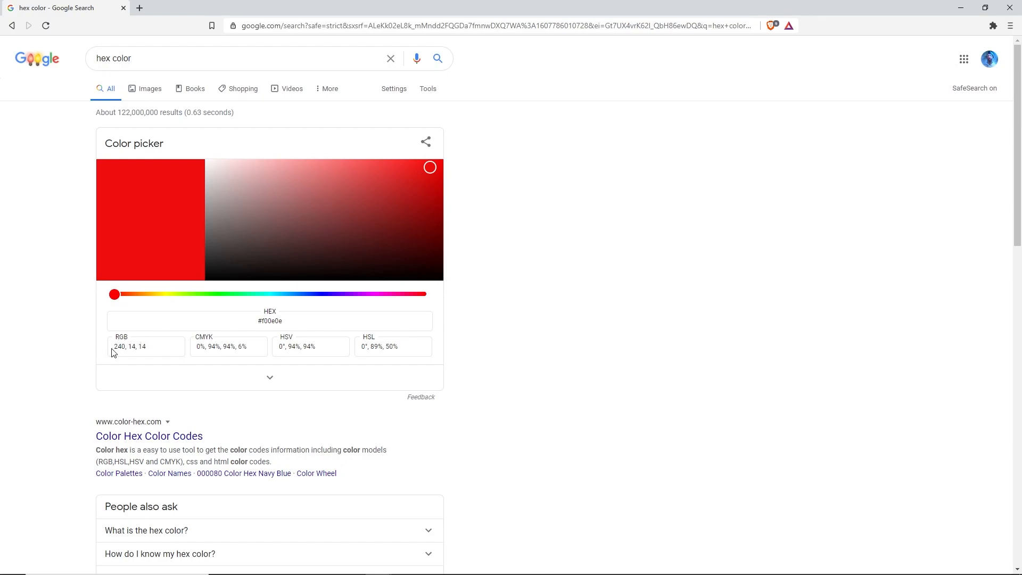
triple_click(146, 346)
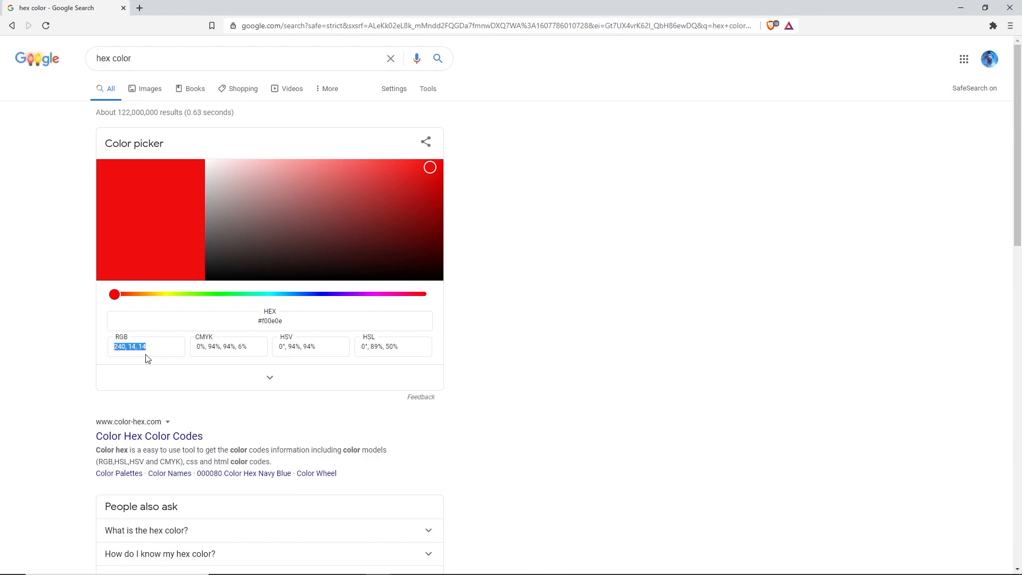
mouse_move(350, 427)
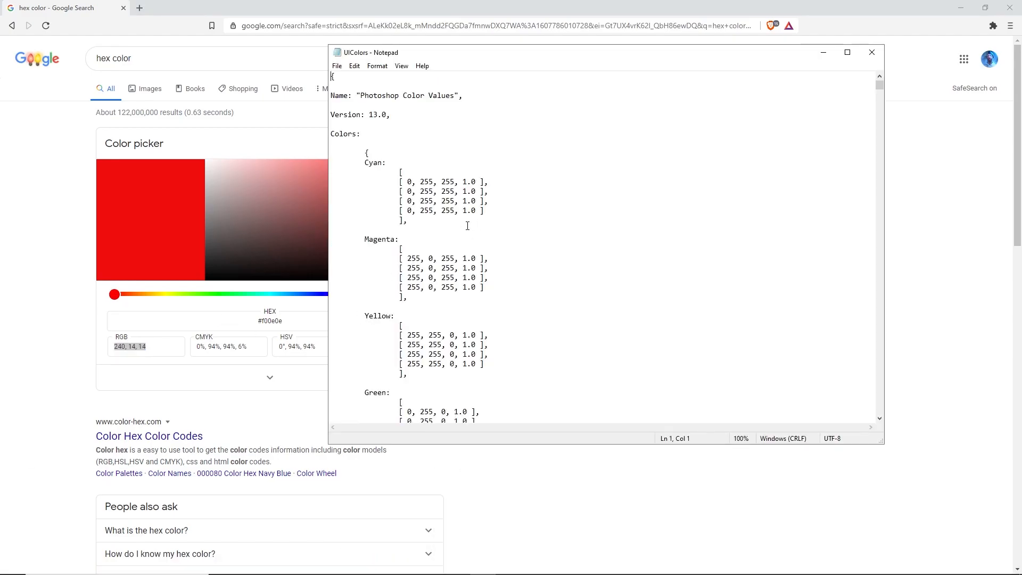
mouse_move(509, 181)
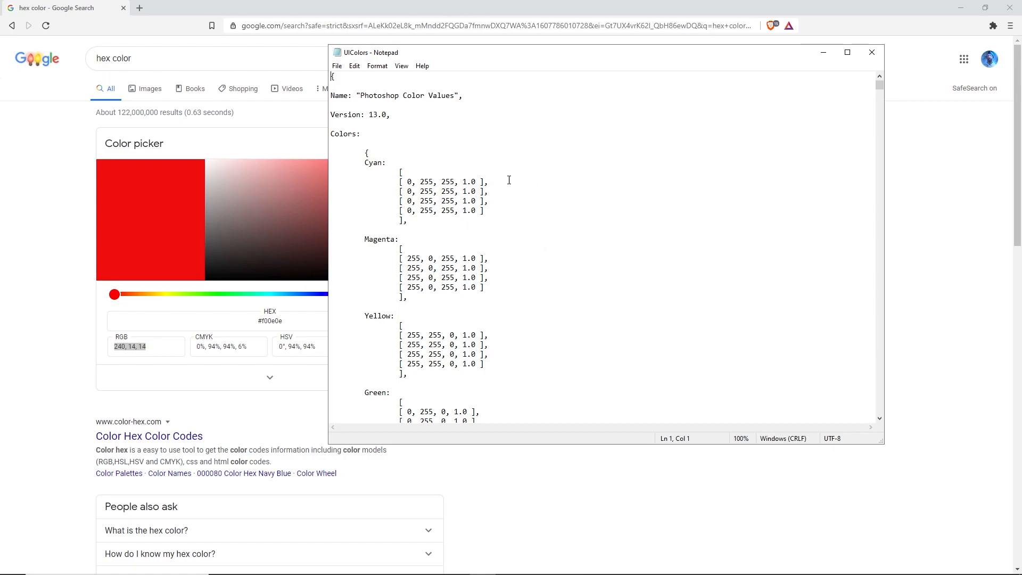
mouse_move(550, 162)
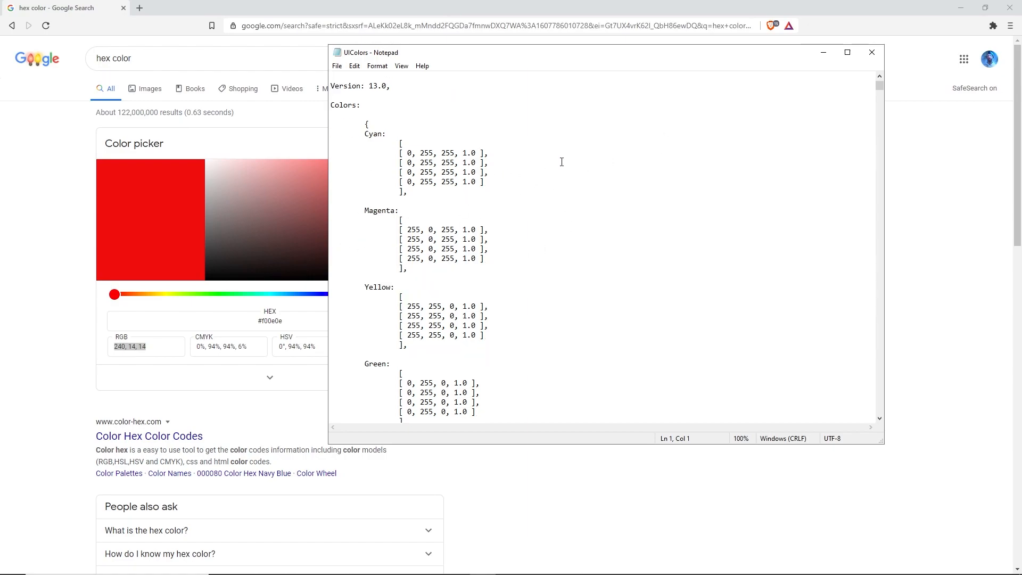
Scroll UIColors down to the WidgetScrollbarArrows colour entries.
left_click_drag(881, 89, 880, 100)
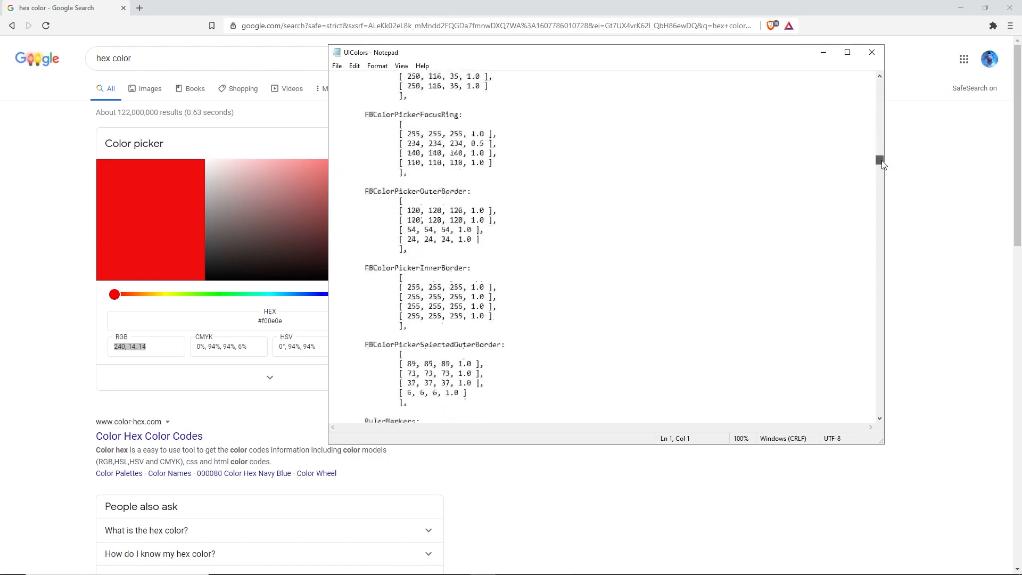
scroll("down", 3)
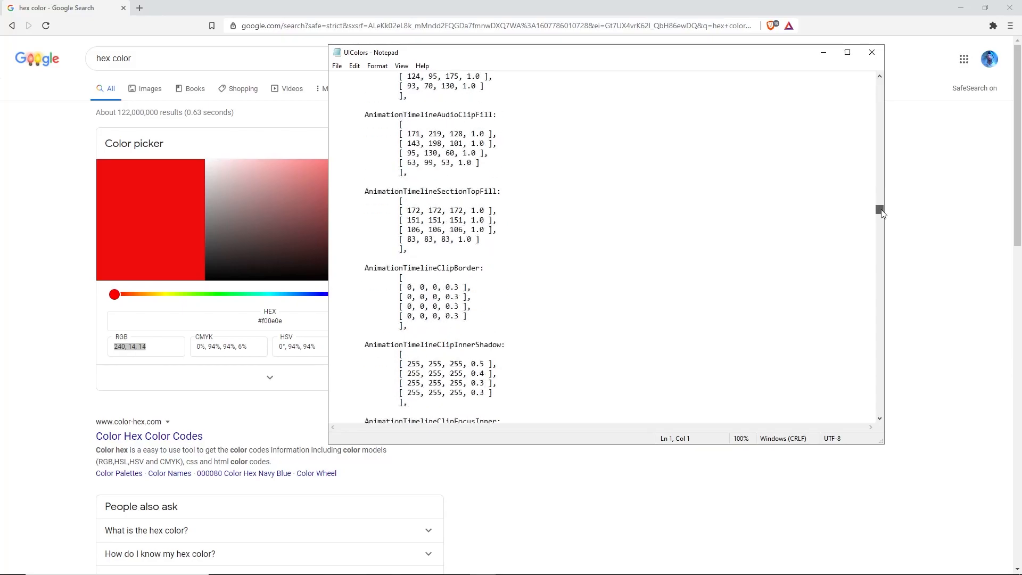
scroll("down", 3)
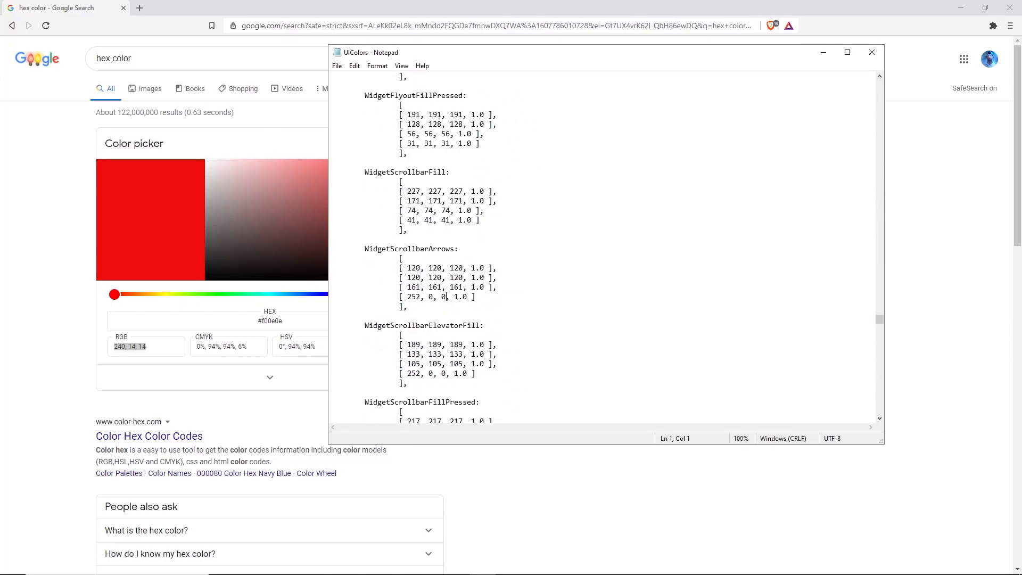
Replace the WidgetScrollbarArrows RGB numbers with 240, 14, 14.
double_click(414, 297)
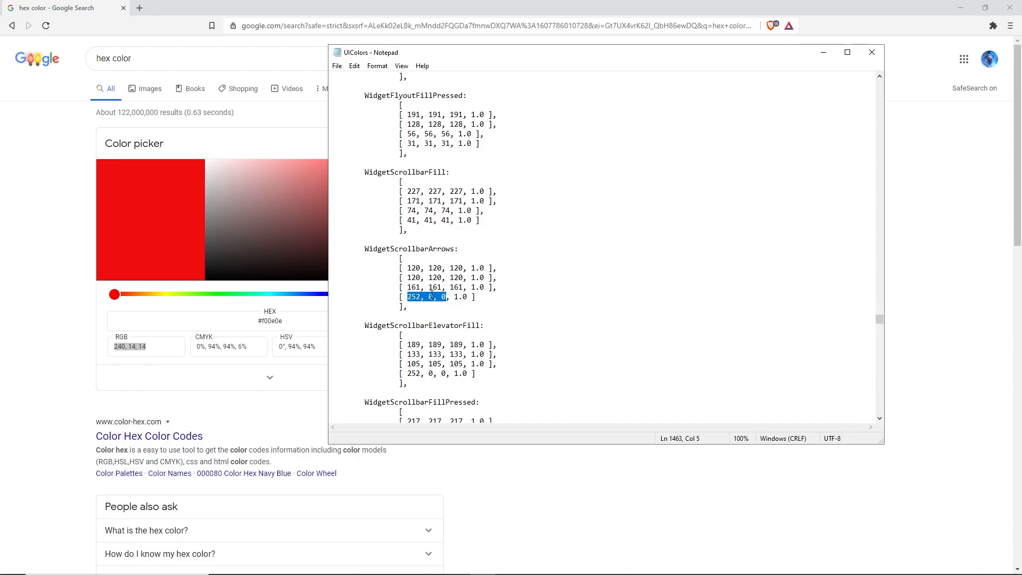
left_click(444, 297)
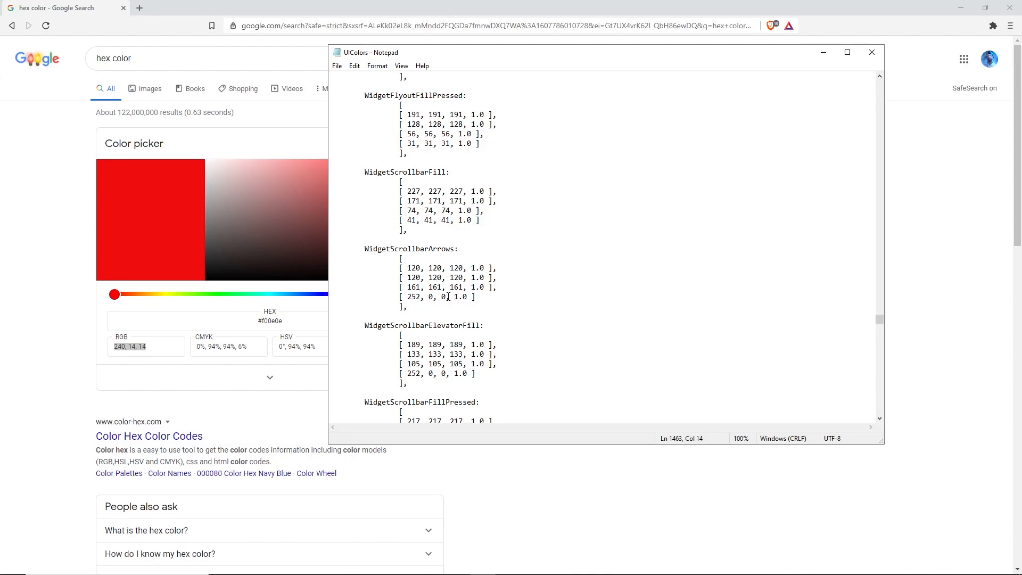
double_click(425, 297)
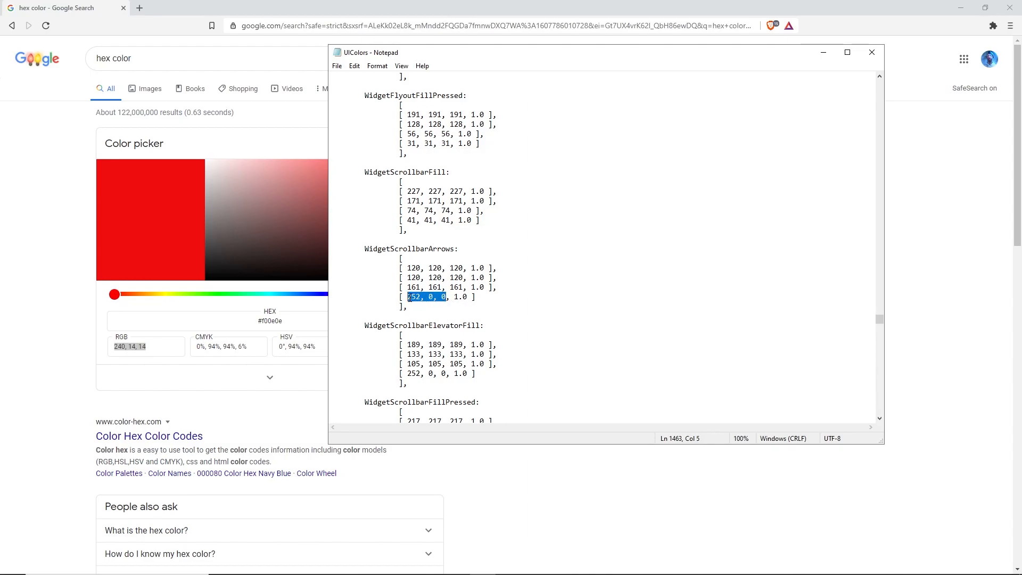
type("240, 14, 14")
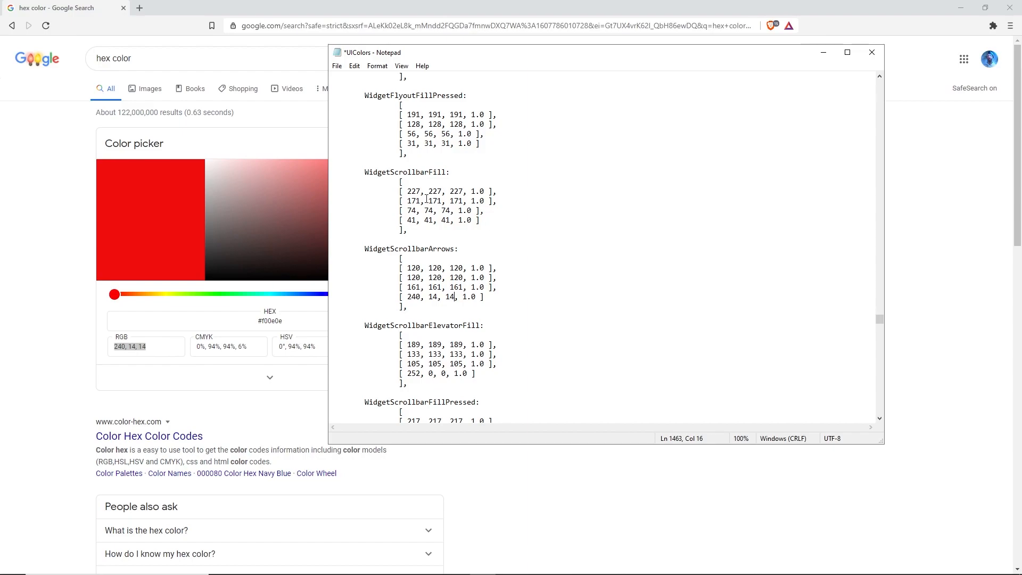
mouse_move(434, 314)
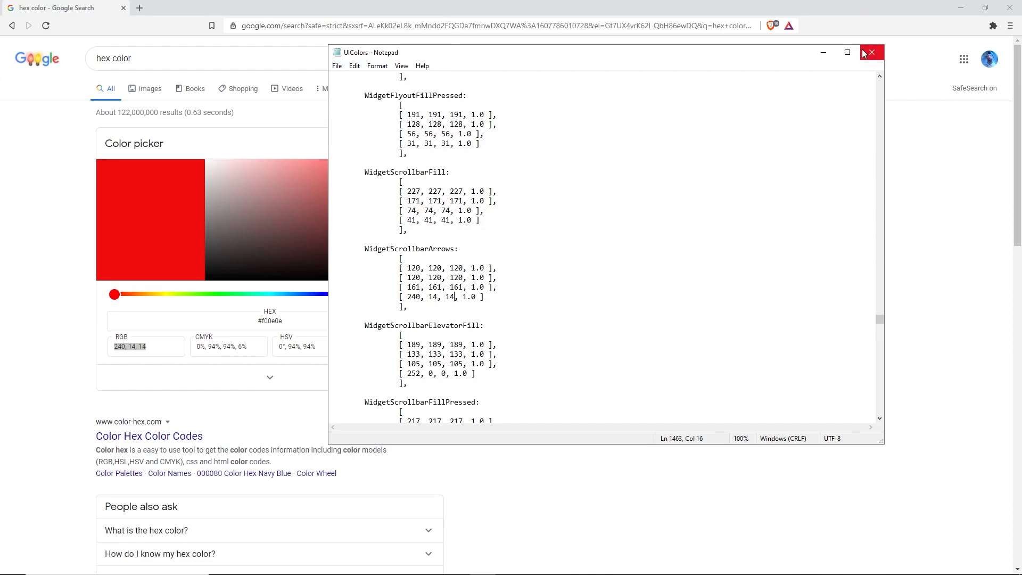
mouse_move(872, 53)
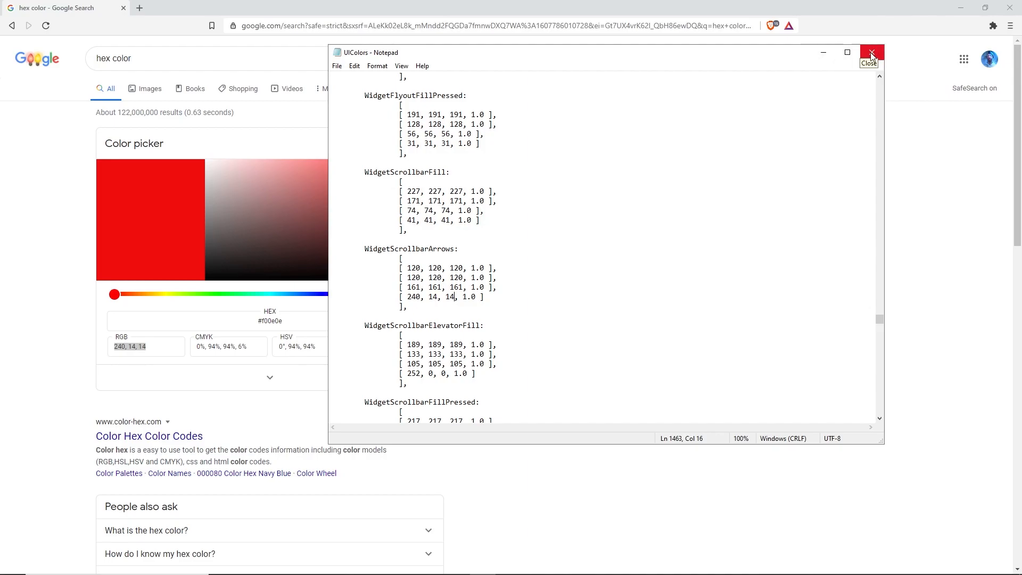
Close the saved UIColors file and bring up its Properties dialog.
left_click(870, 53)
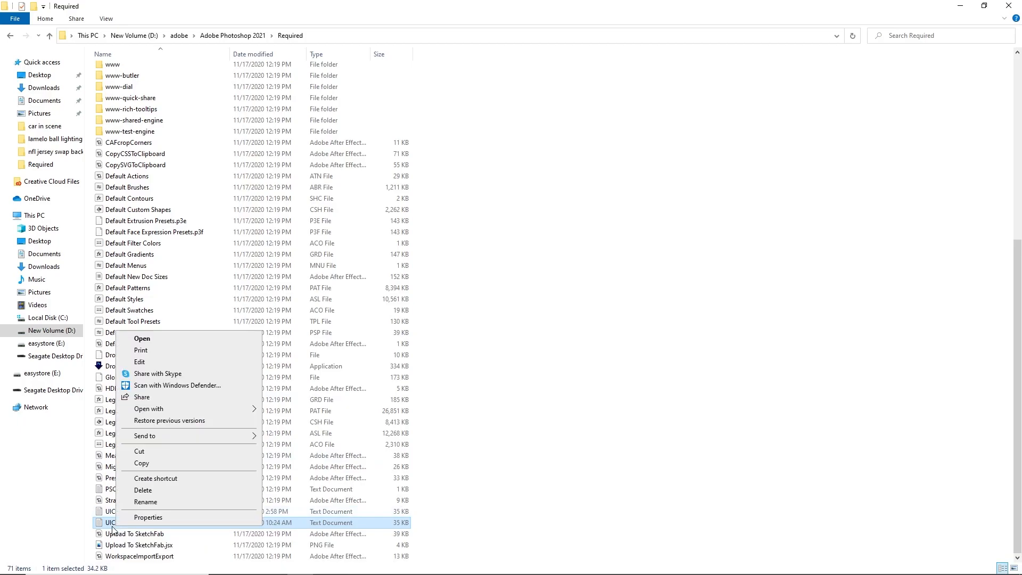
left_click(148, 517)
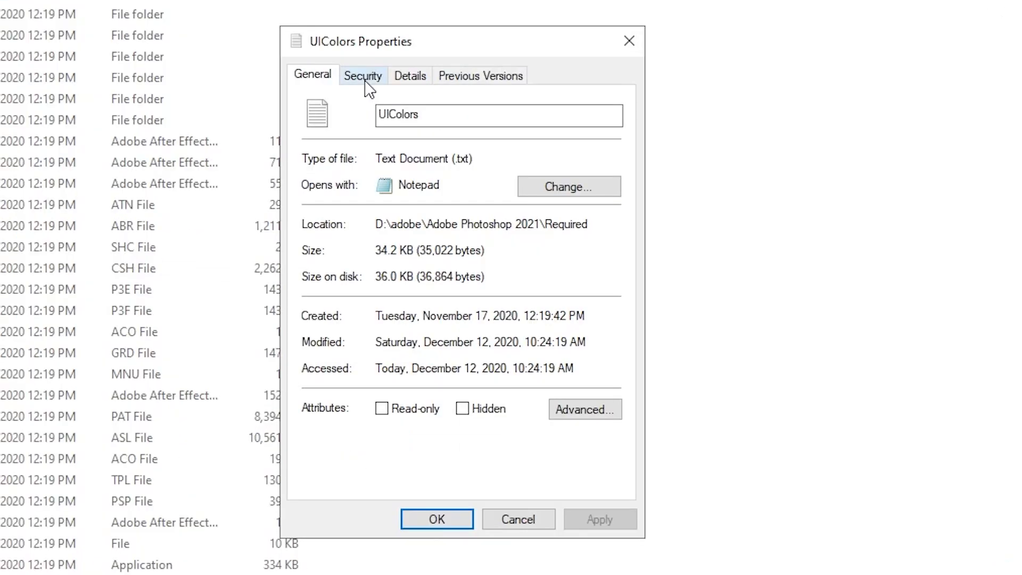
Go to the Security settings of UIColors and start editing its permissions.
left_click(362, 75)
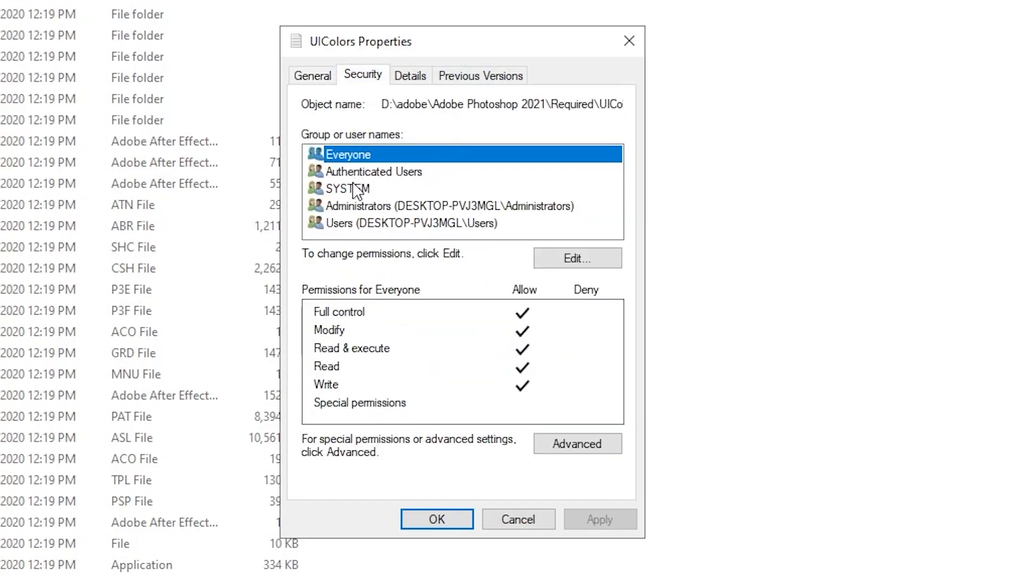
mouse_move(342, 169)
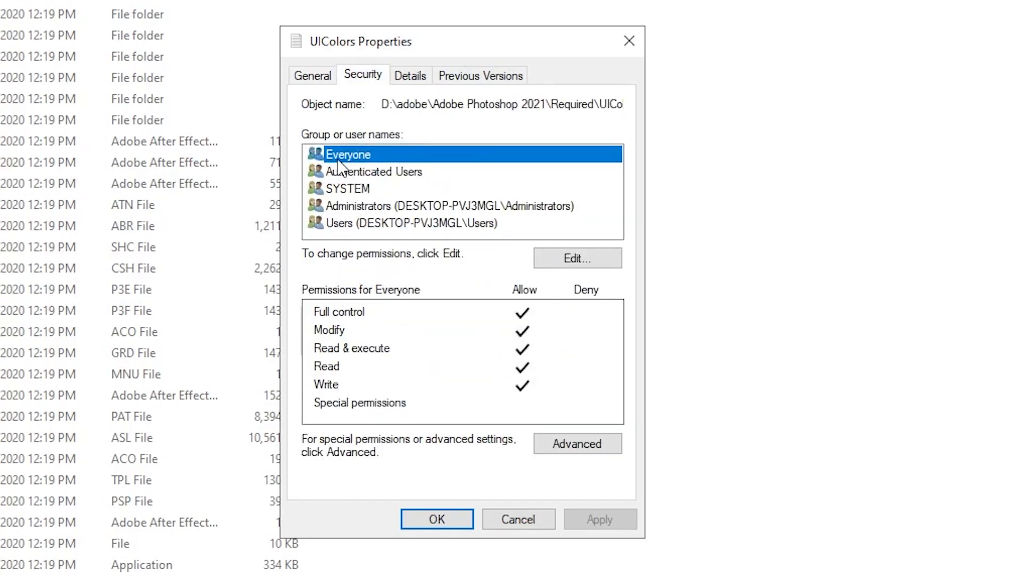
mouse_move(350, 162)
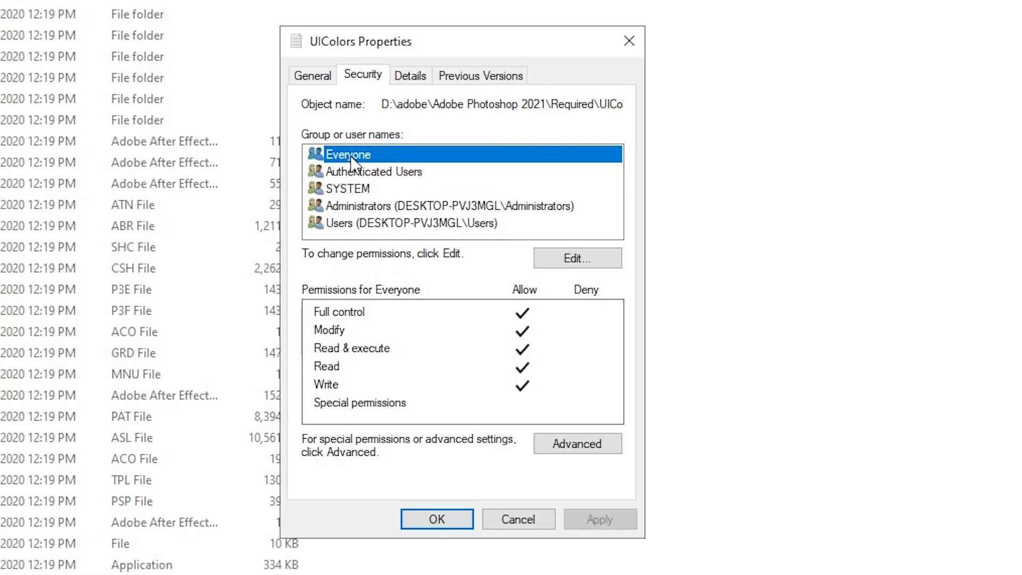
mouse_move(407, 353)
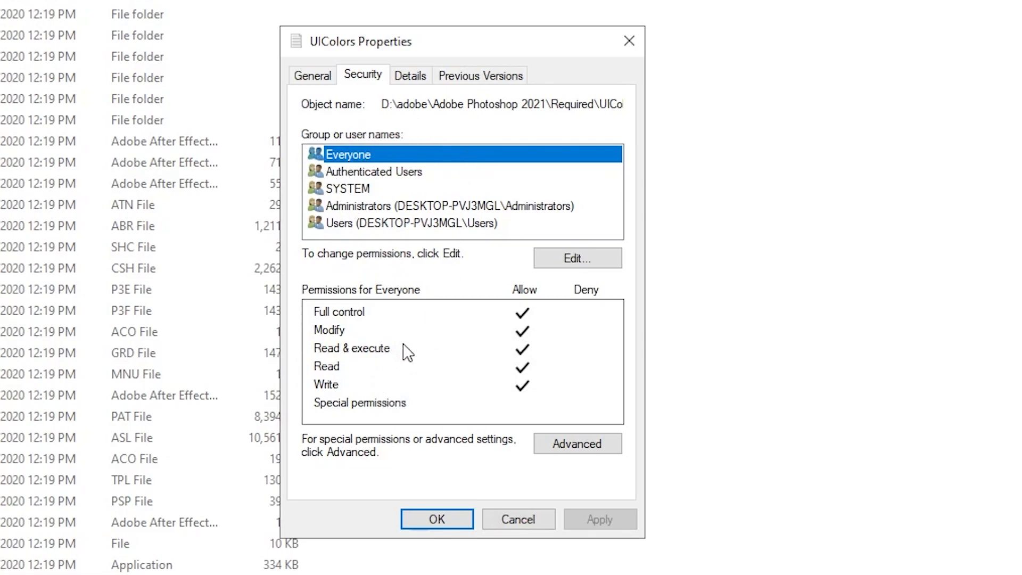
mouse_move(373, 194)
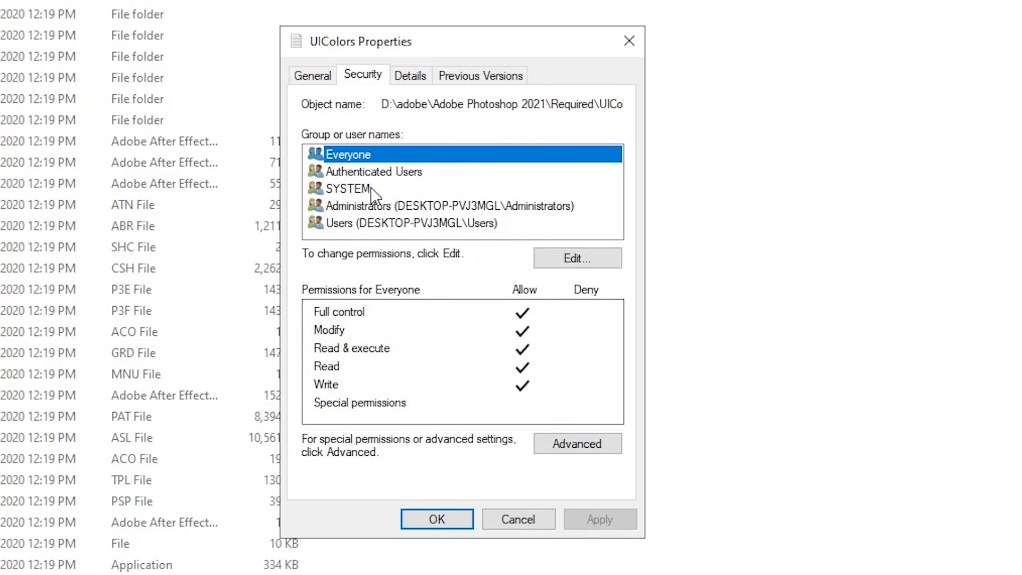
left_click(576, 257)
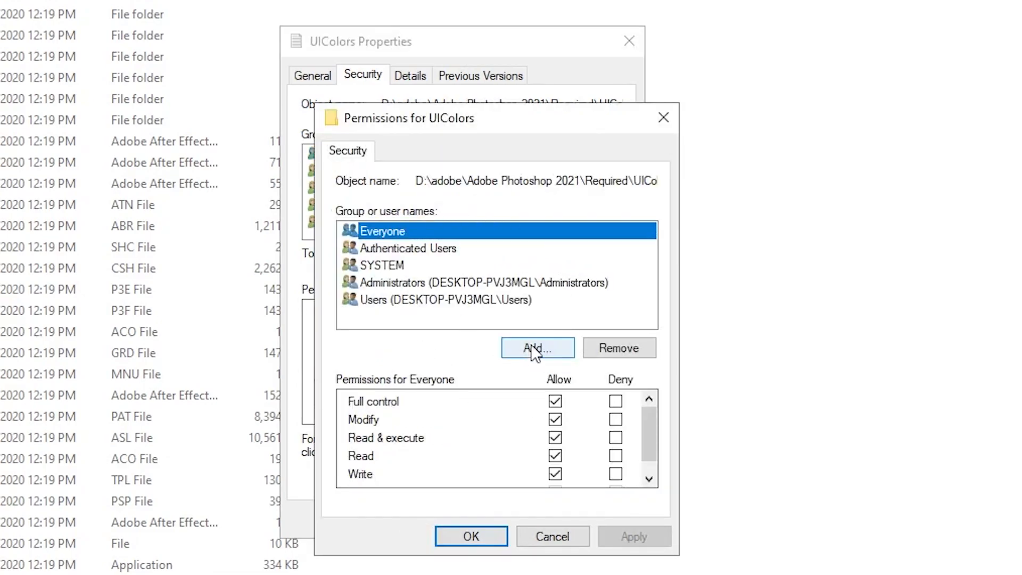
Add the Everyone group with Full control allowed, confirm the properties and close File Explorer.
left_click(537, 347)
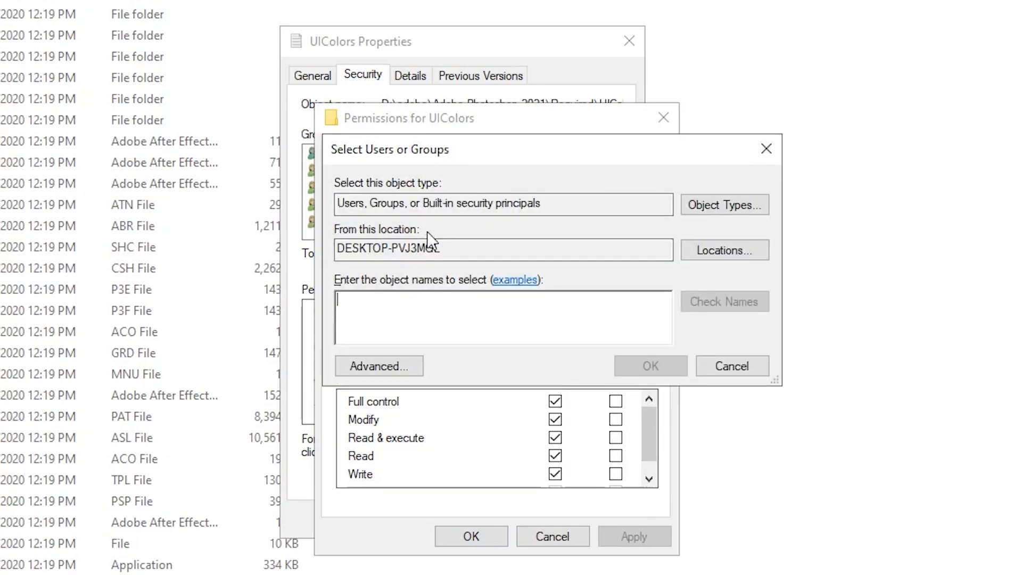
type("eve")
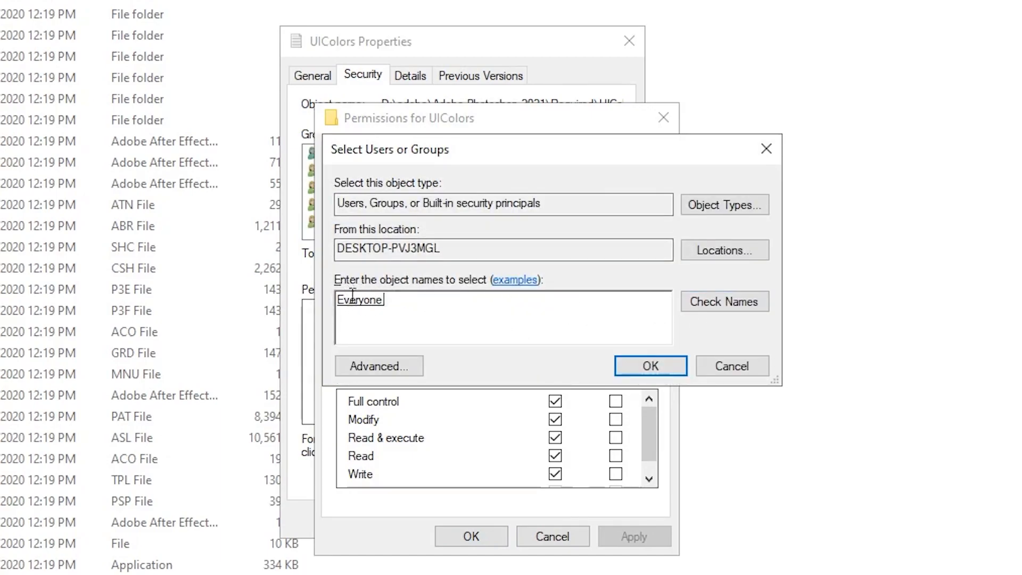
left_click(649, 365)
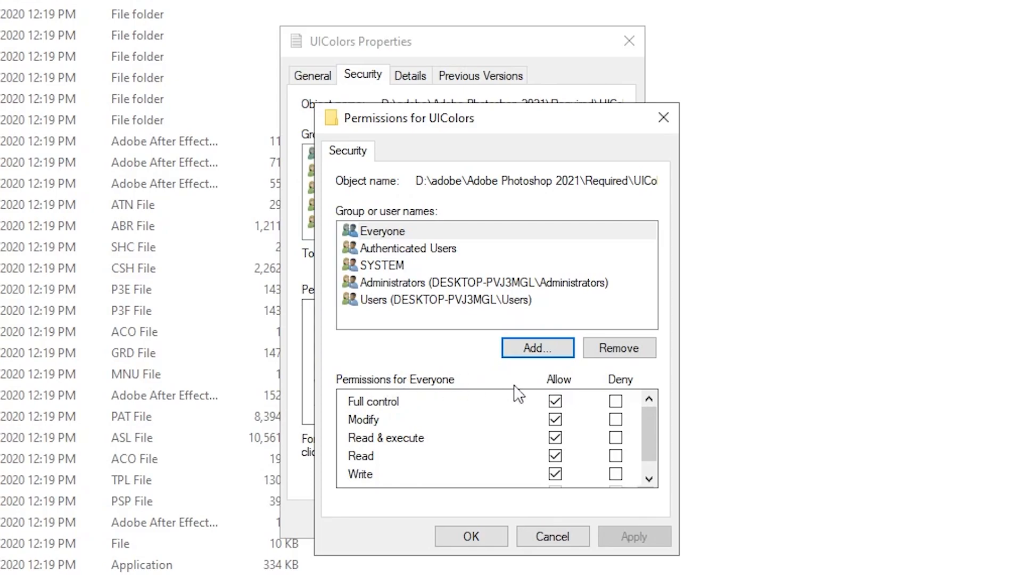
mouse_move(373, 425)
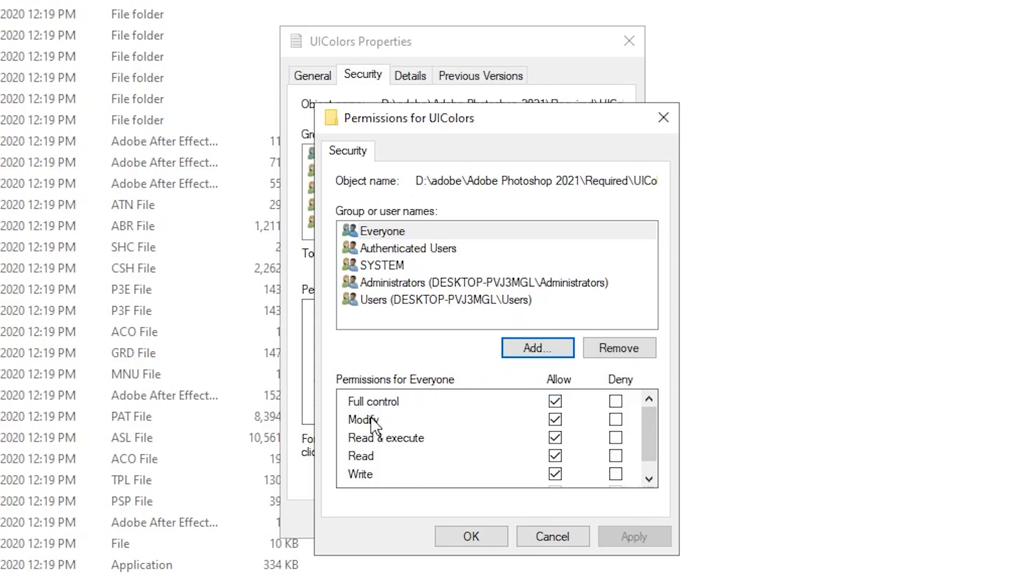
scroll("down", 3)
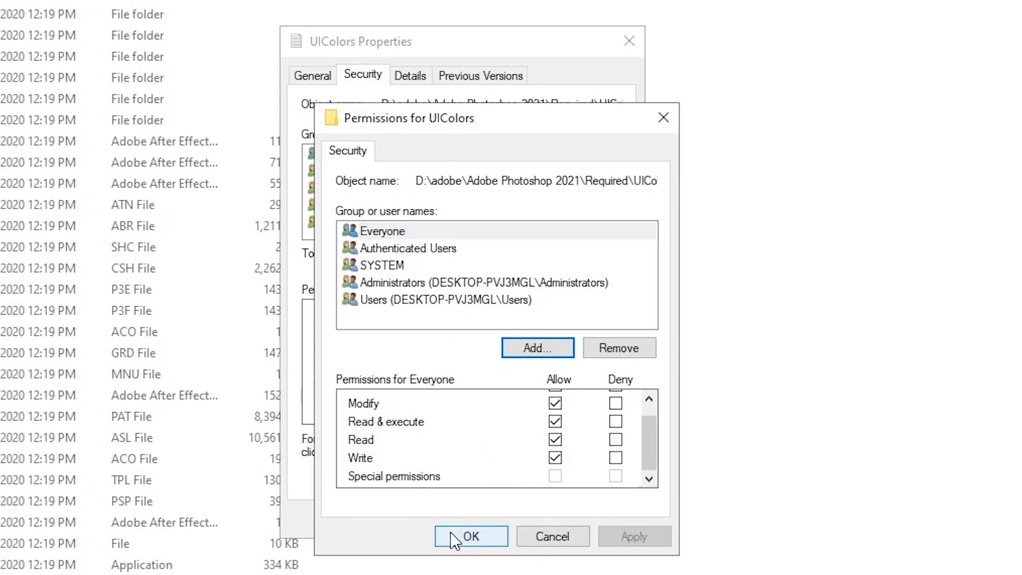
left_click(470, 535)
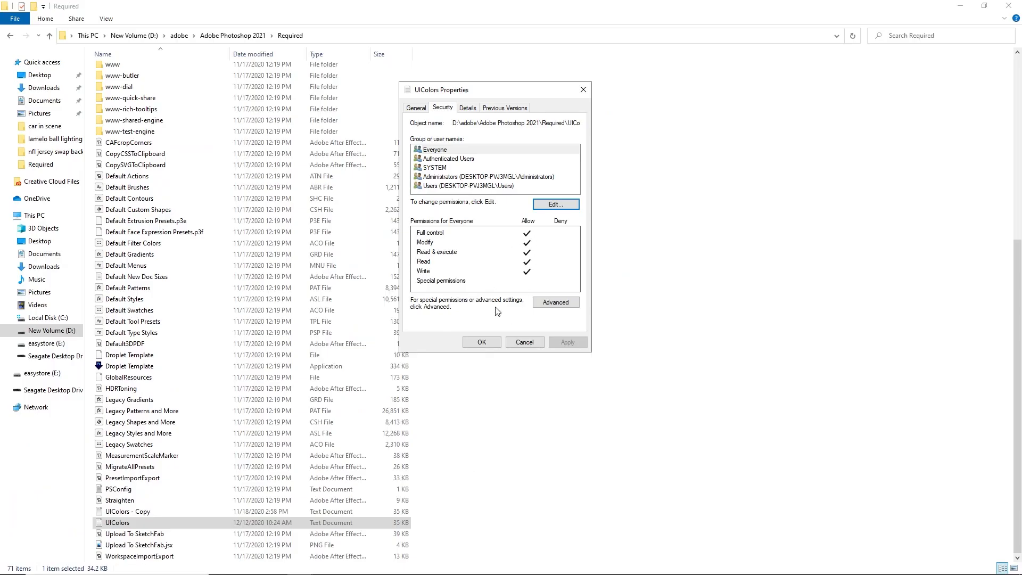
left_click(524, 342)
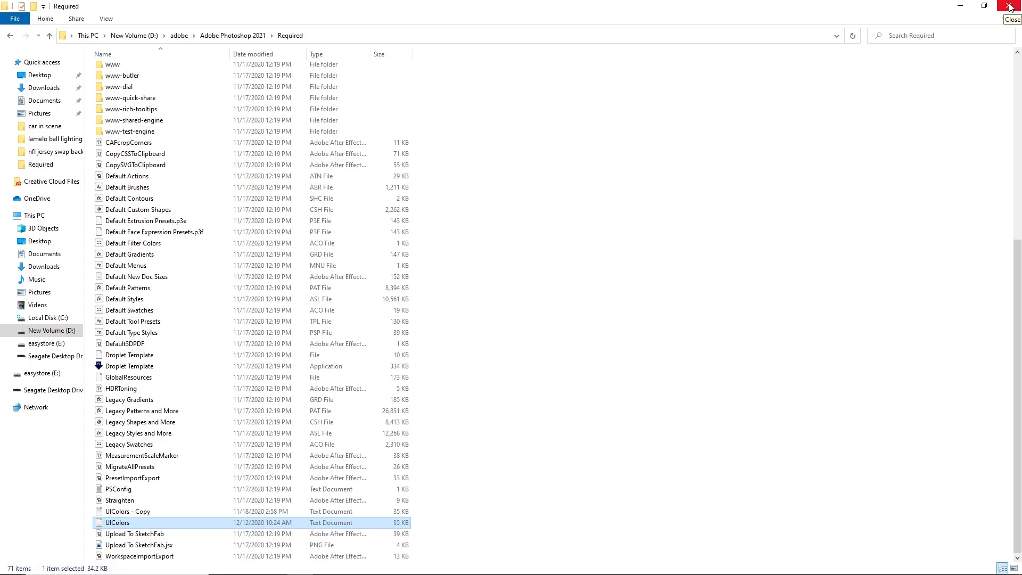
left_click(1012, 7)
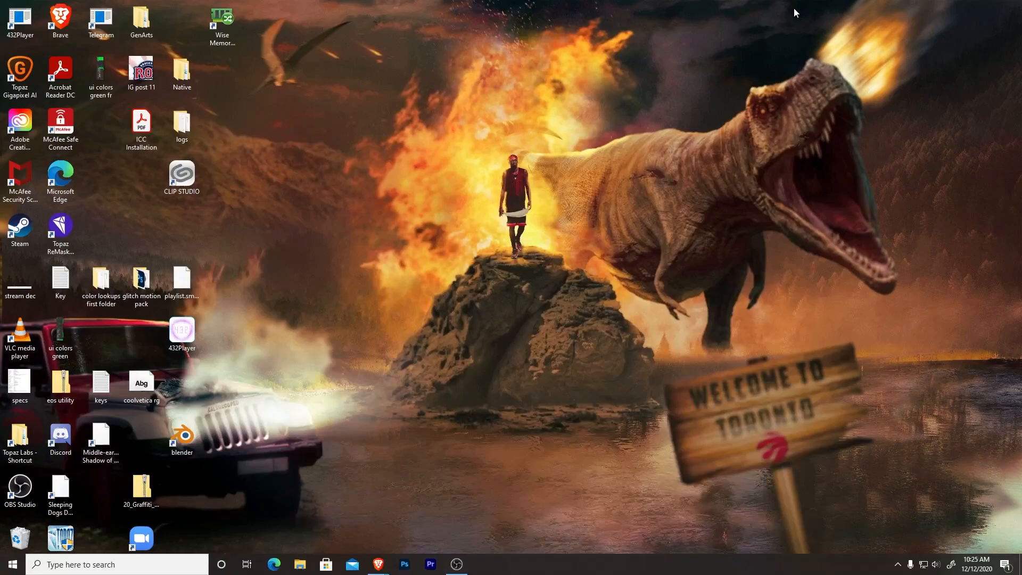
mouse_move(437, 437)
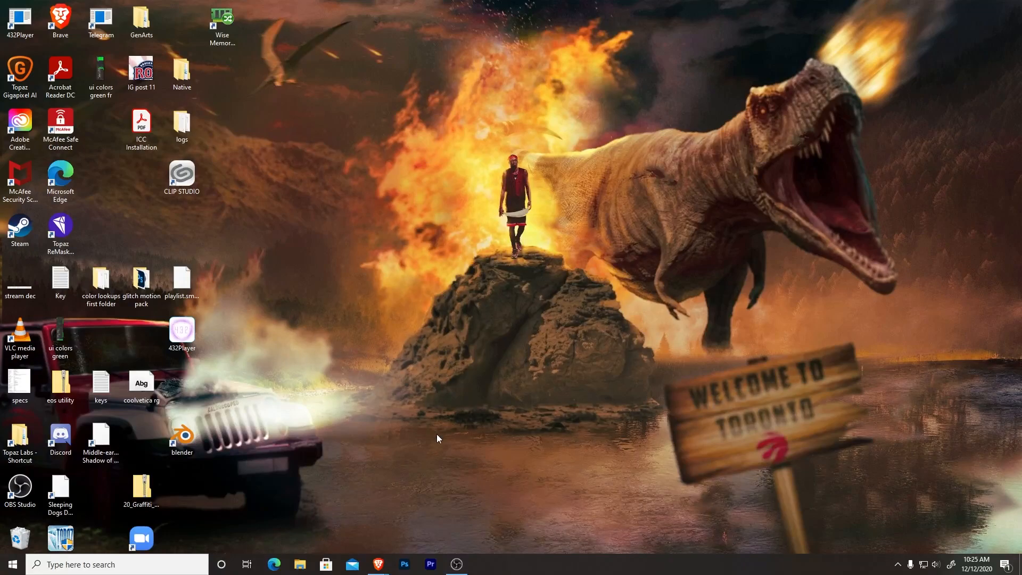
mouse_move(423, 471)
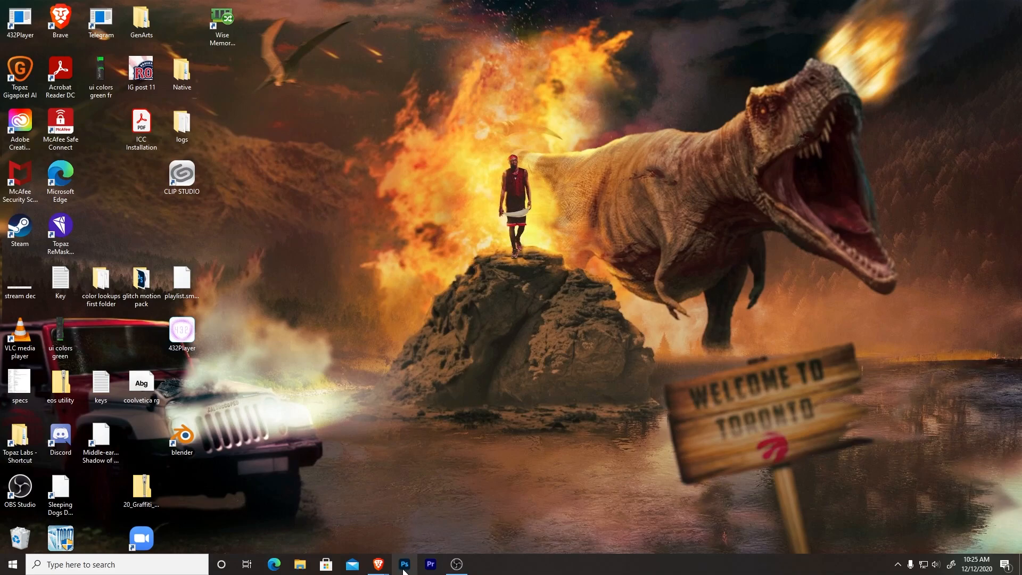
Launch Photoshop and open lamelo ball proj.psd from Recent files.
left_click(405, 564)
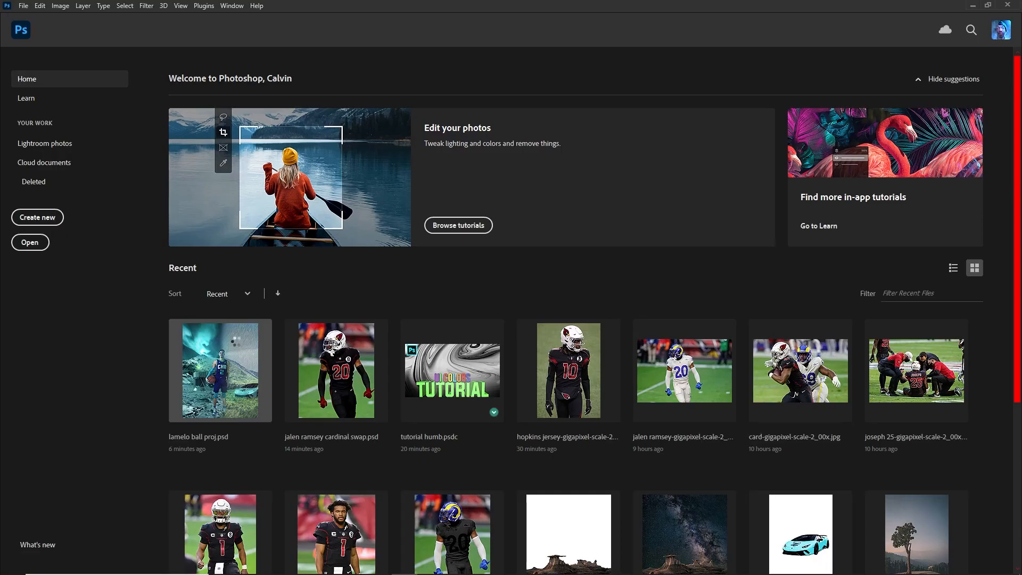
double_click(219, 370)
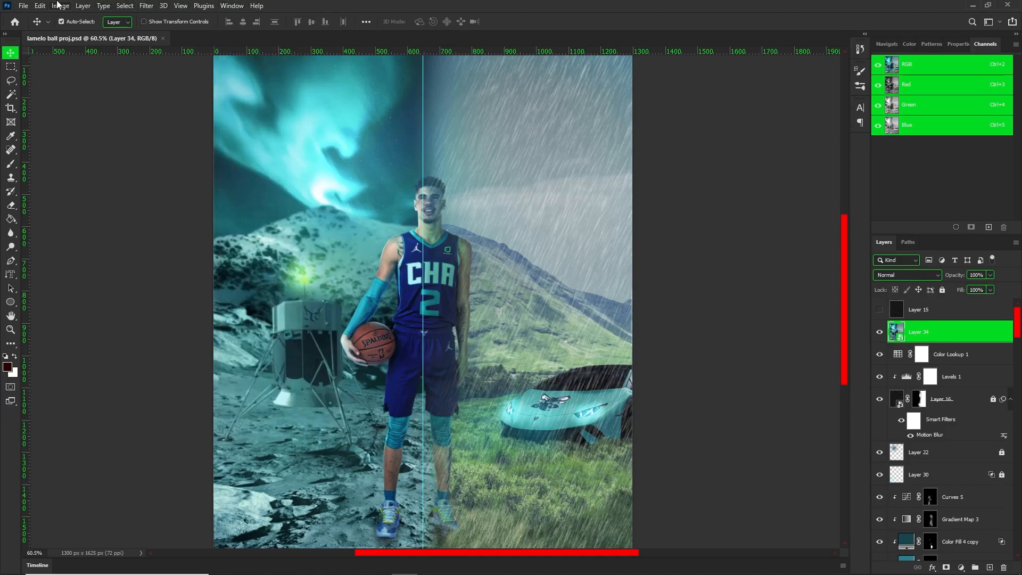
left_click(40, 6)
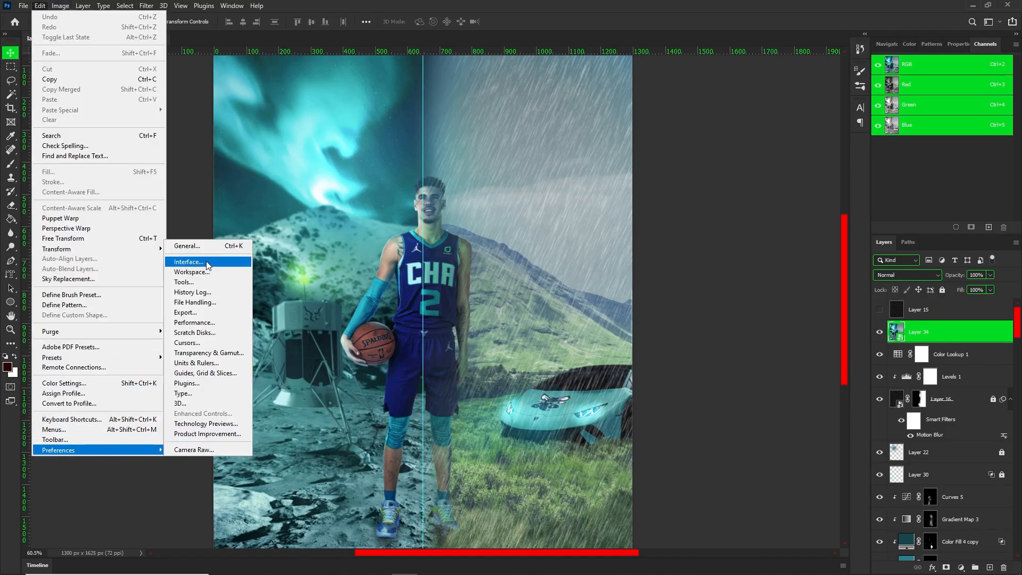
In Interface Preferences, try the lighter Color Theme swatches and settle on the darkest one.
left_click(188, 262)
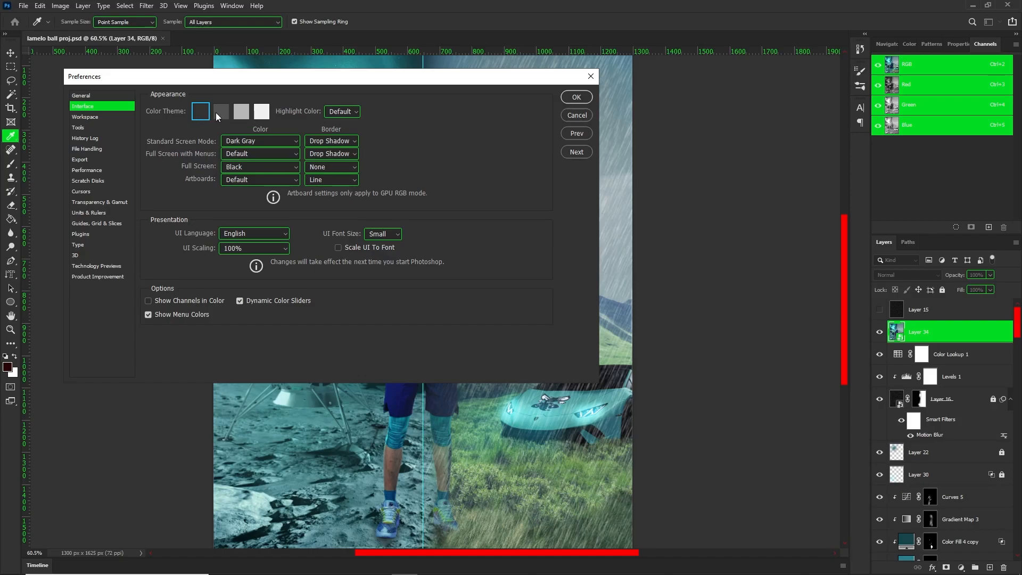
left_click(261, 111)
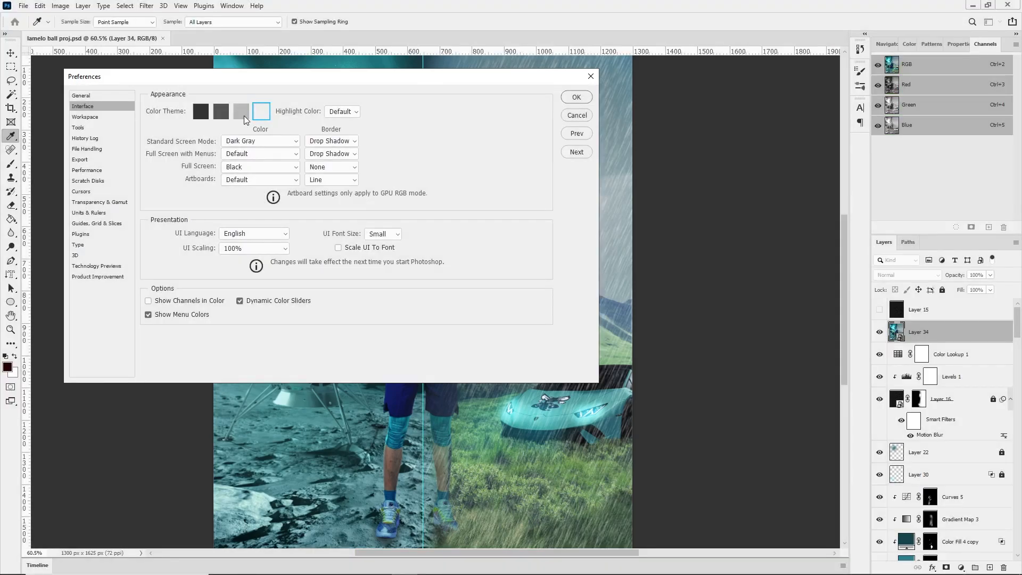
left_click(241, 111)
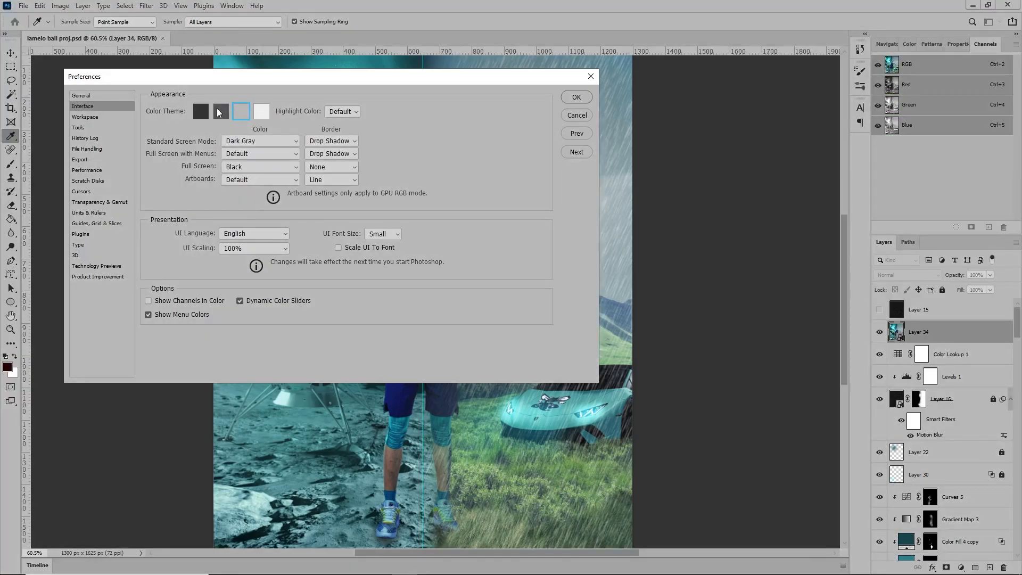
left_click(202, 111)
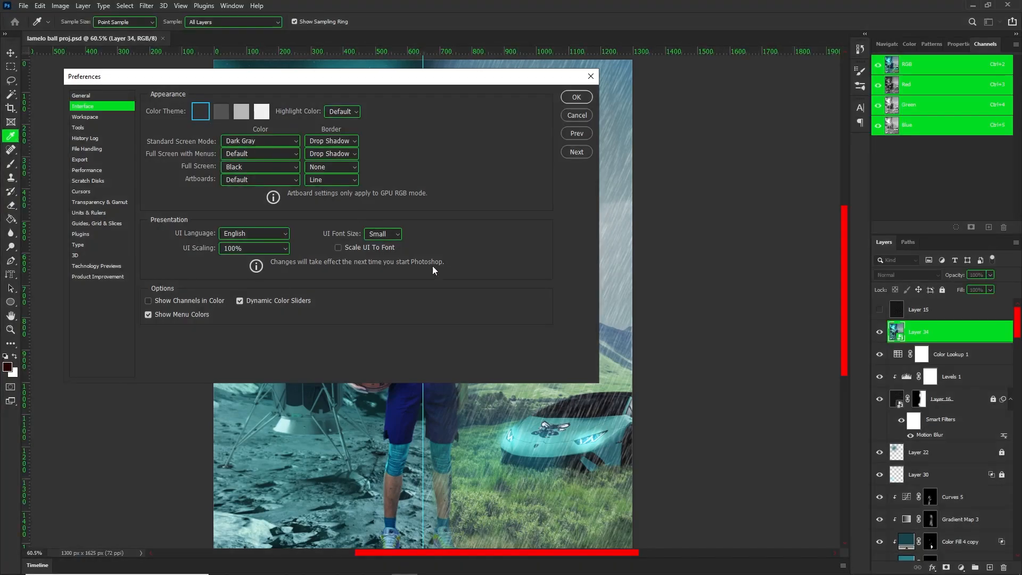
mouse_move(384, 121)
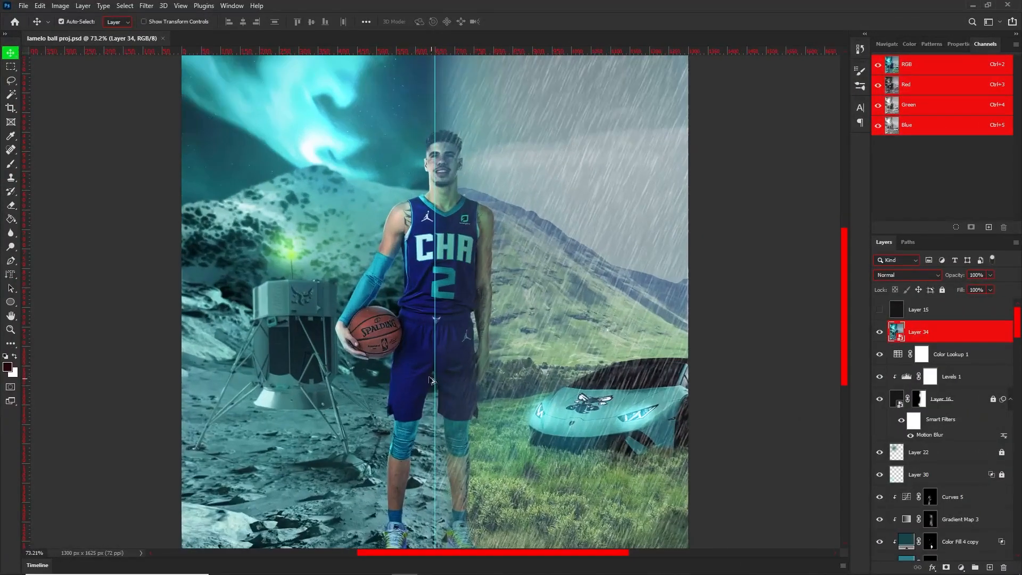
left_click(906, 84)
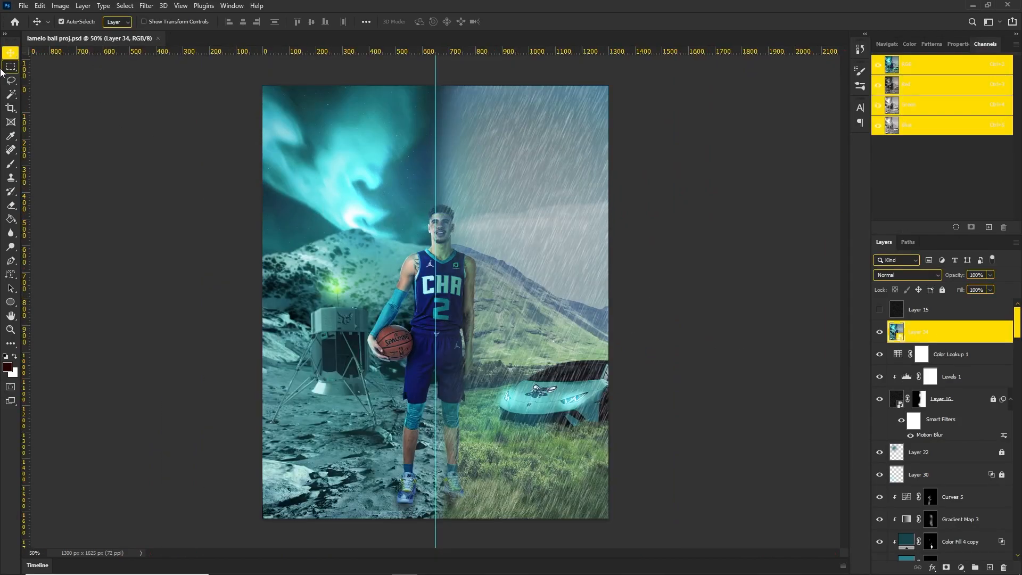
left_click(886, 43)
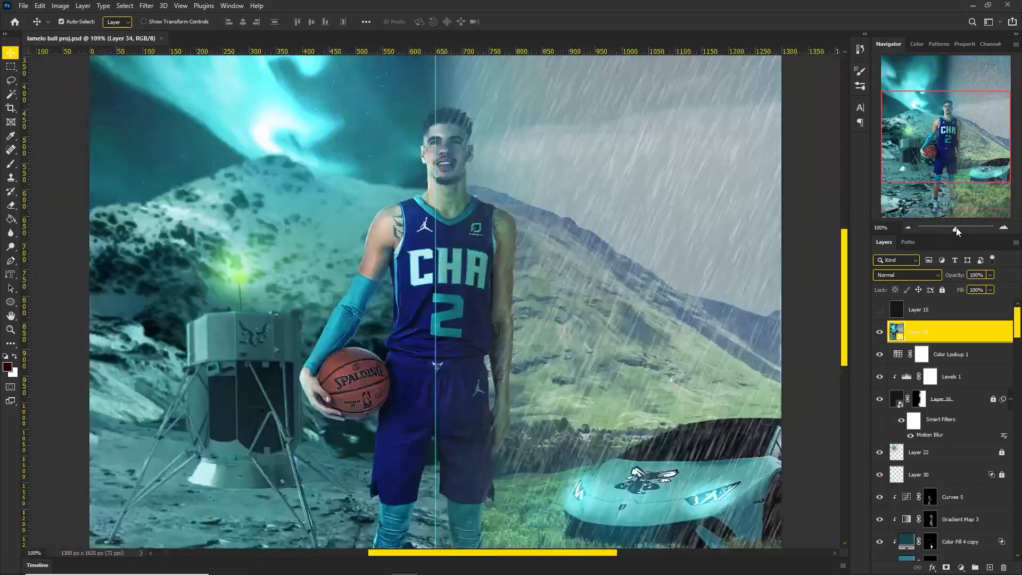
left_click(985, 44)
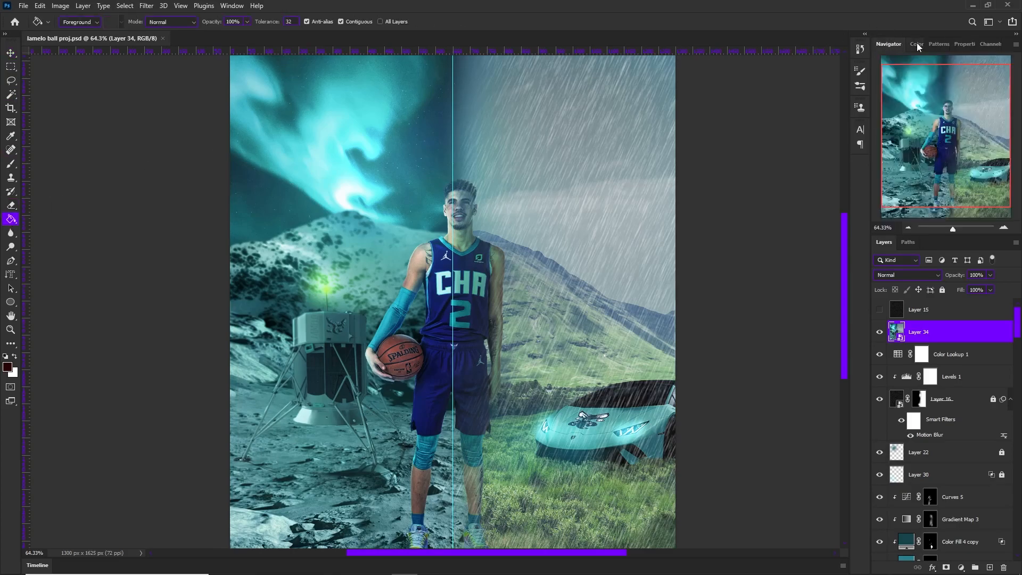
left_click(989, 43)
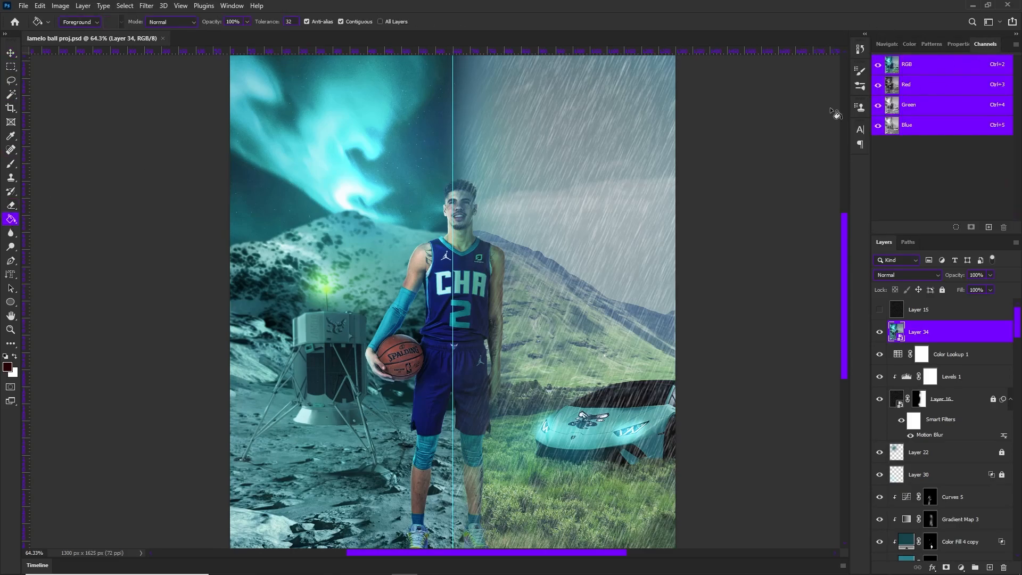